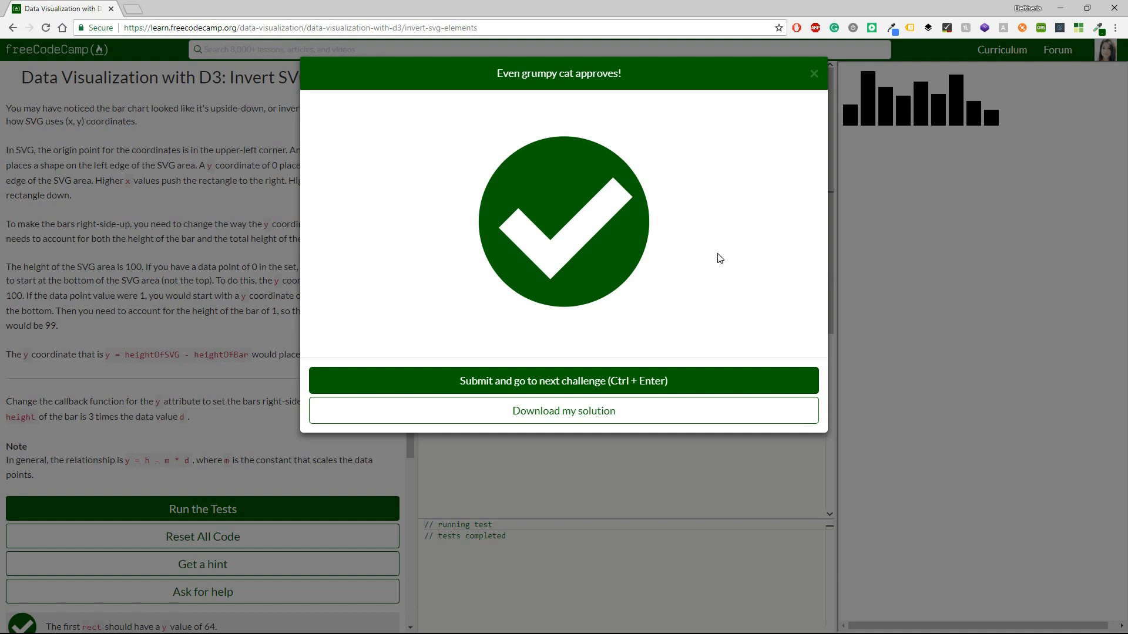
Submit the inverted-bars solution and advance to 'Change the Color of an SVG Element'
{"action": "left_click", "coordinate": [563, 381]}
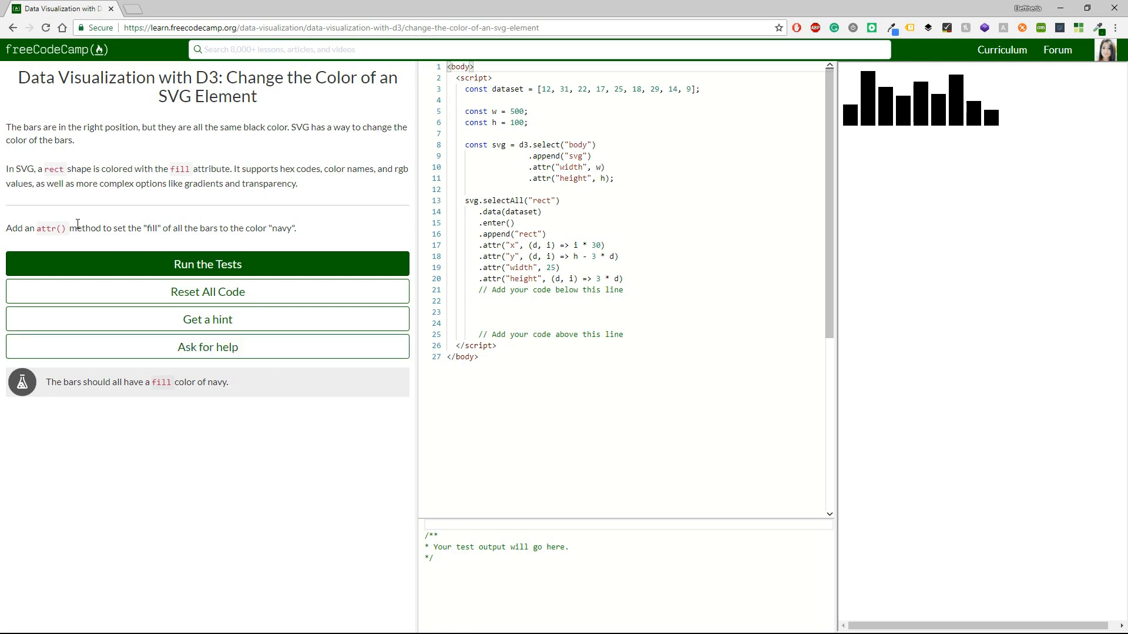
Add .attr("fill", "navy") below the comment and run the tests
{"action": "double_click", "coordinate": [45, 227]}
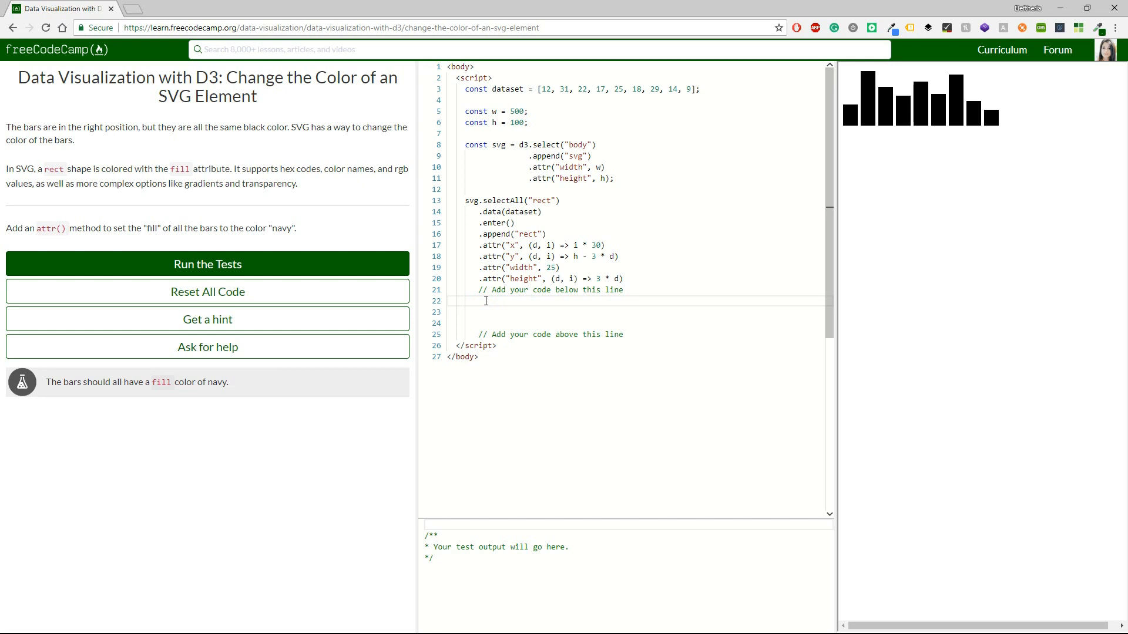
{"action": "type", "text": ".attr"}
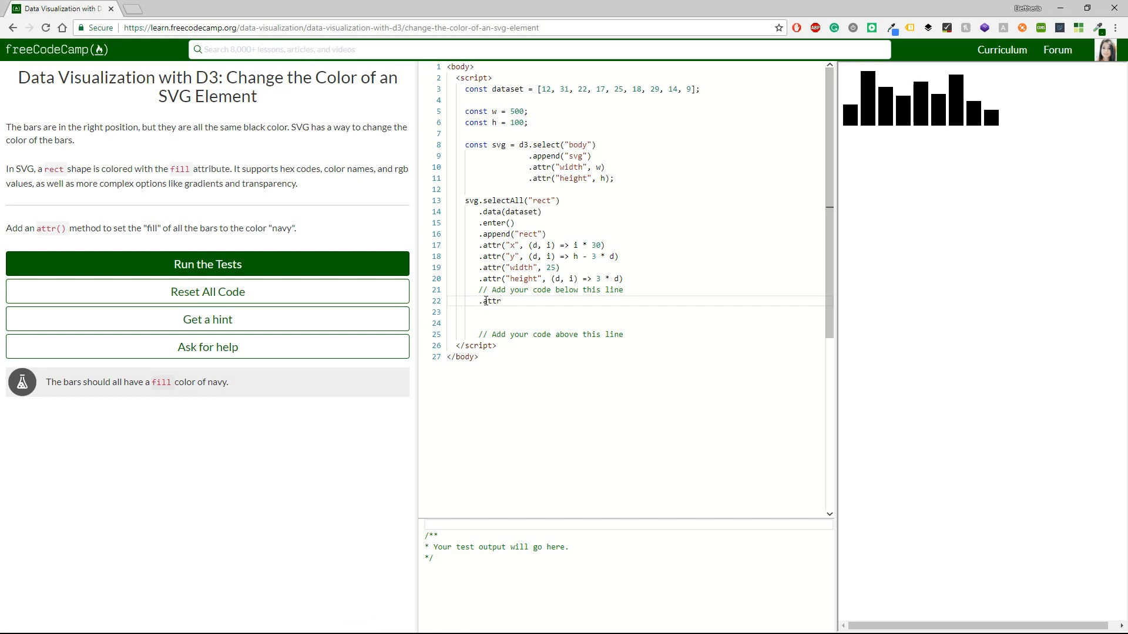
{"action": "type", "text": "()"}
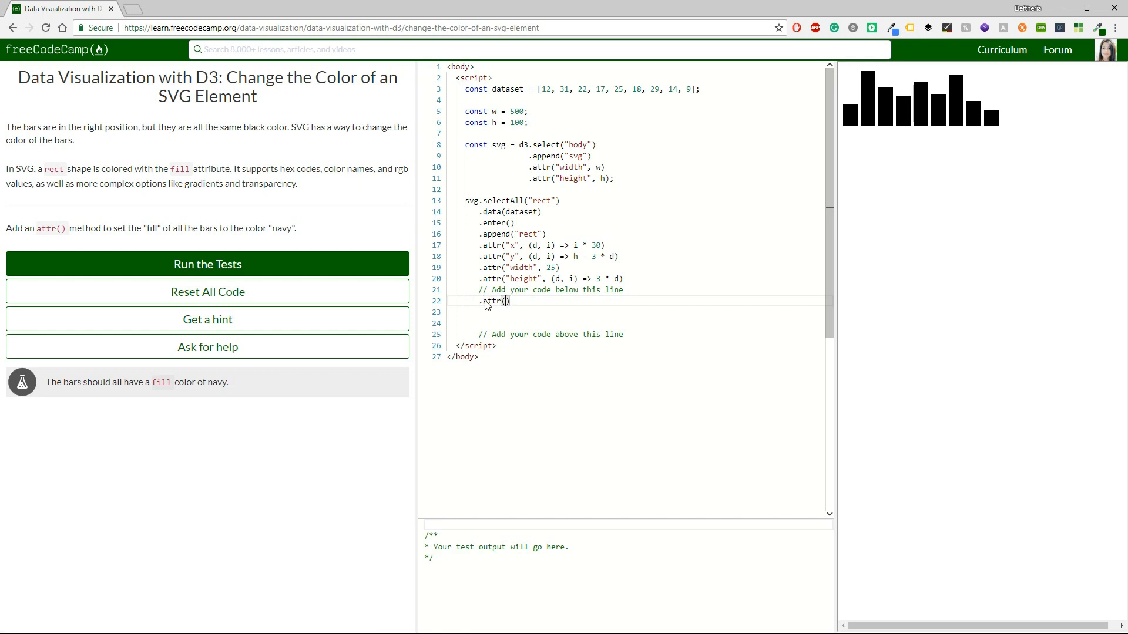
{"action": "type", "text": "\"\""}
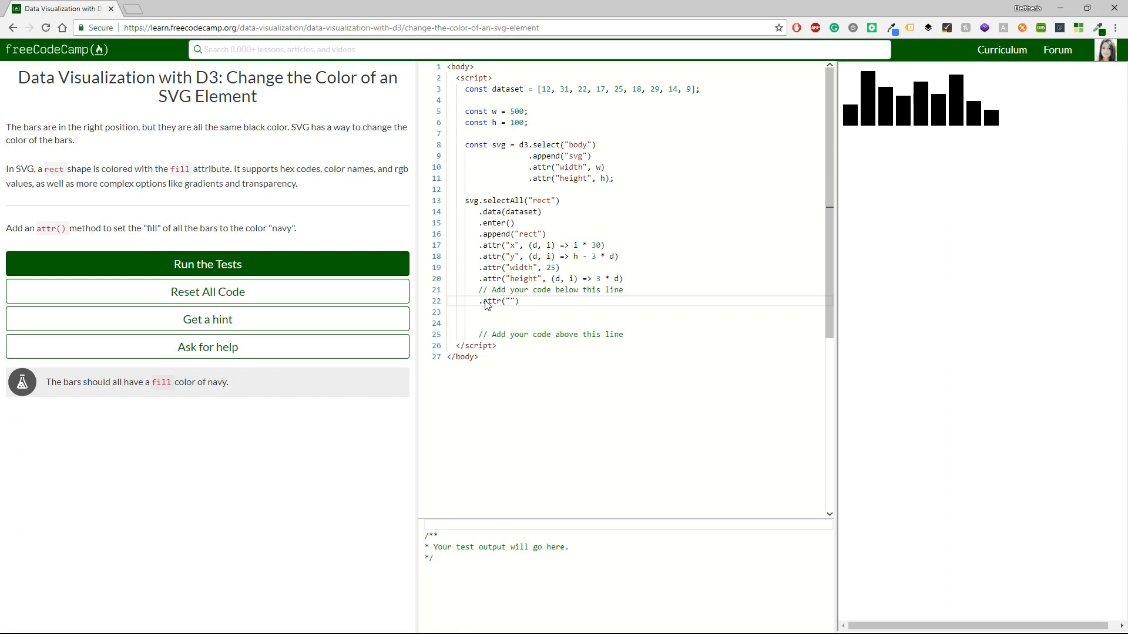
{"action": "type", "text": "fill\","}
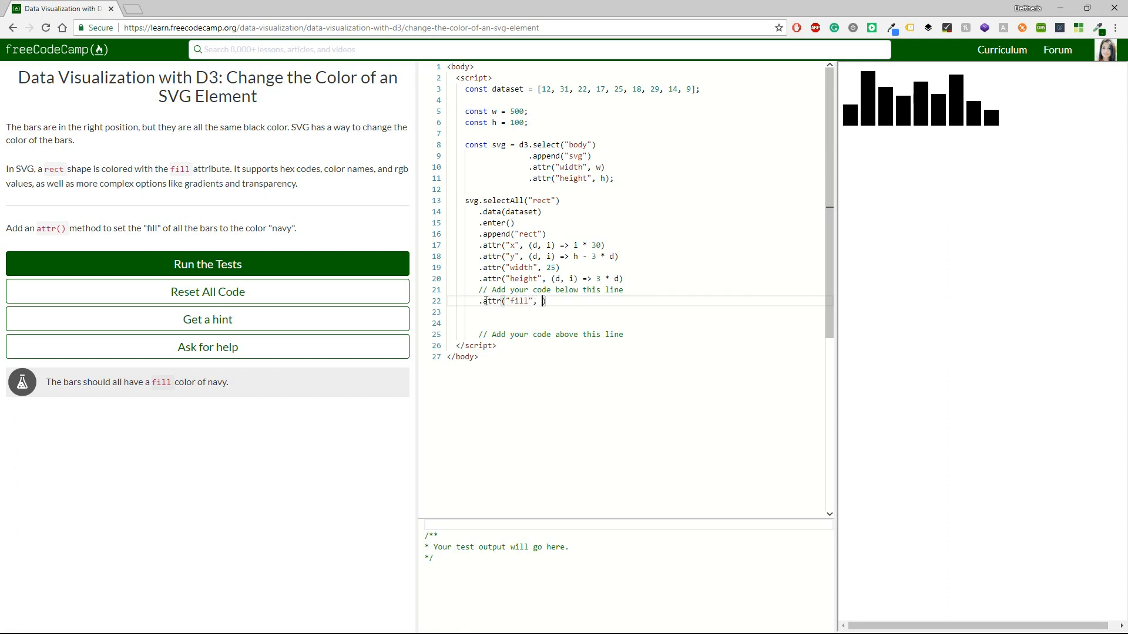
{"action": "type", "text": "navy"}
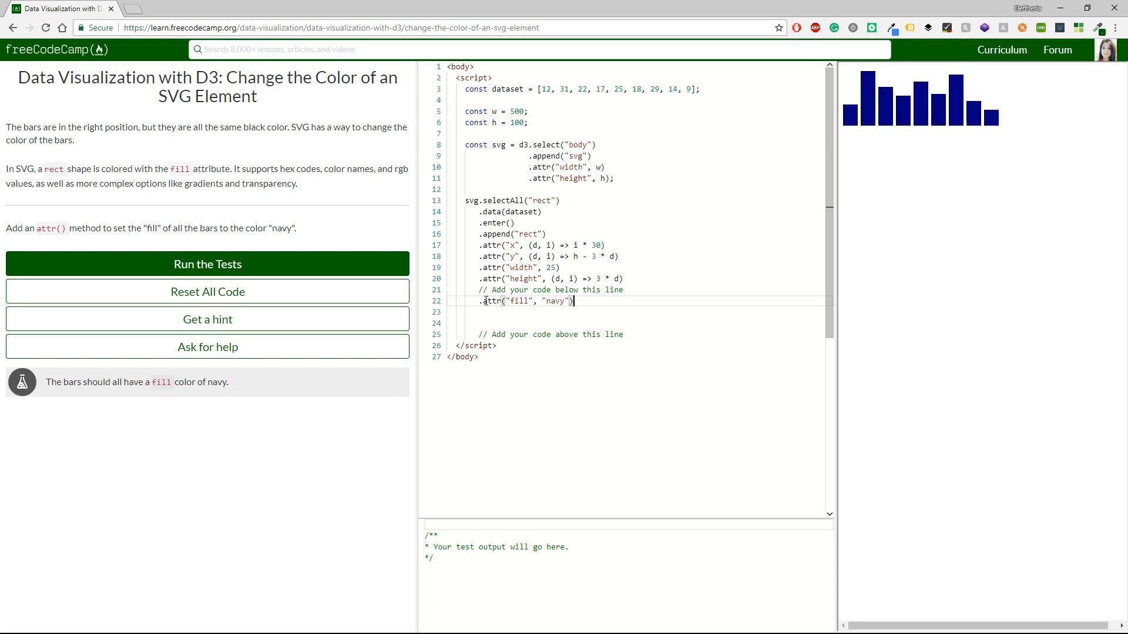
{"action": "left_click", "coordinate": [208, 263]}
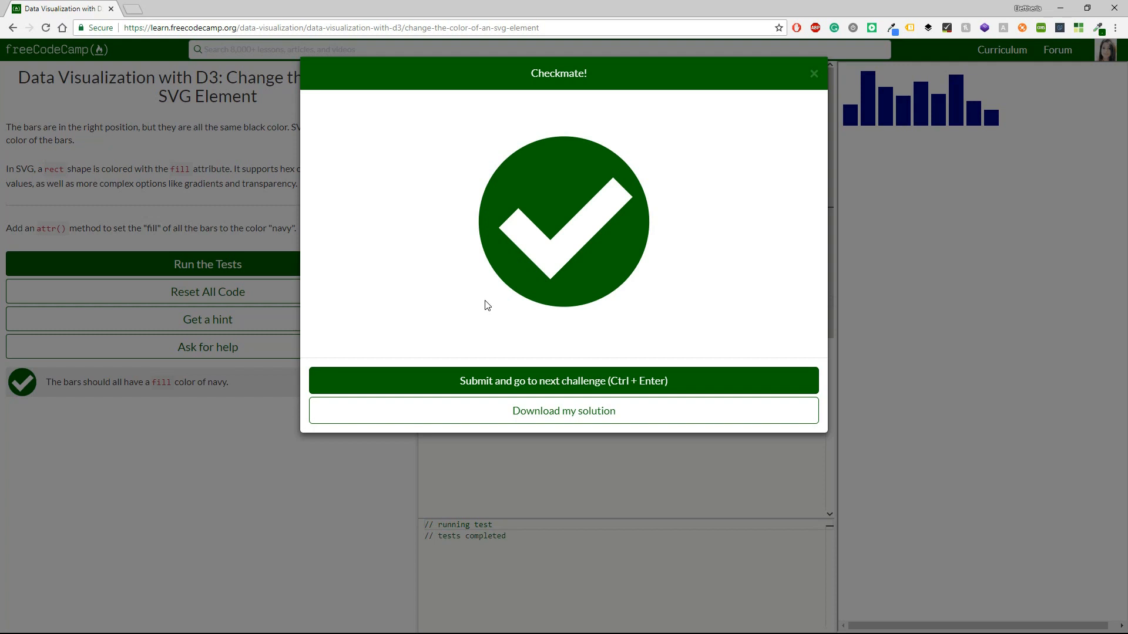
Submit the navy-bars solution and place the cursor below the comment in Add Labels to D3 Elements
{"action": "left_click", "coordinate": [563, 381]}
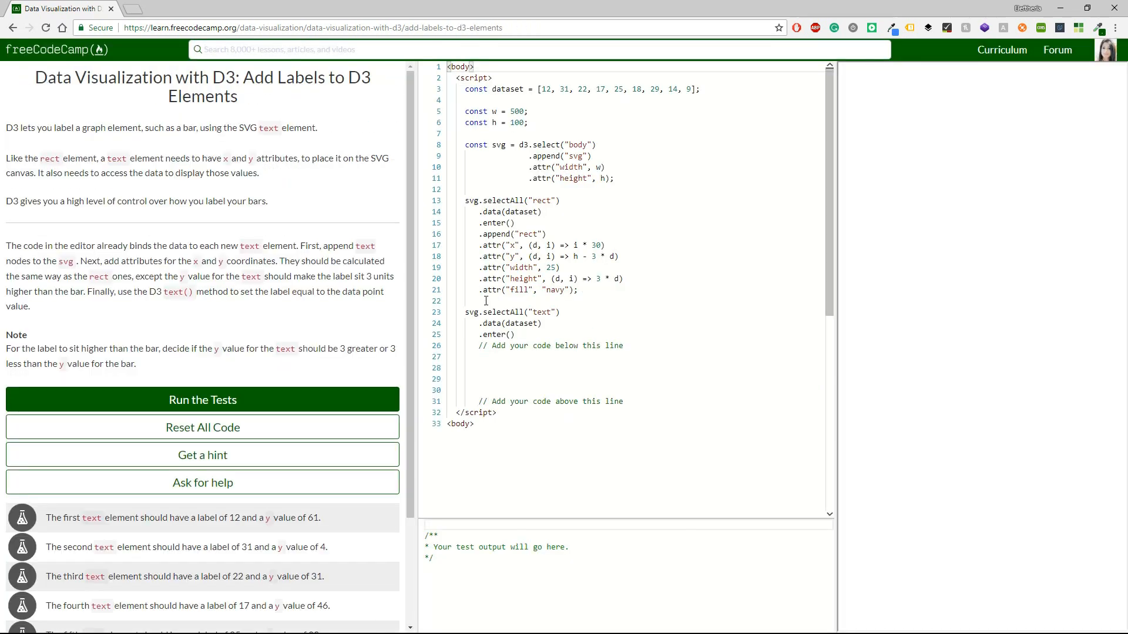
{"action": "left_click", "coordinate": [202, 400]}
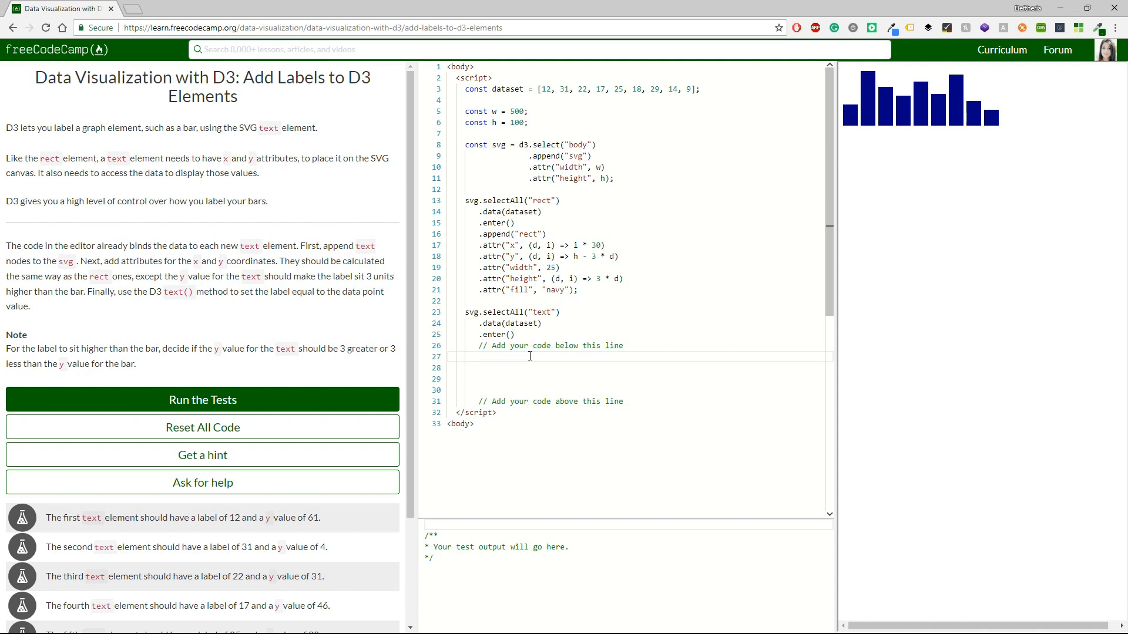
Append a text element per bar with x set to i * 30
{"action": "type", "text": ".append"}
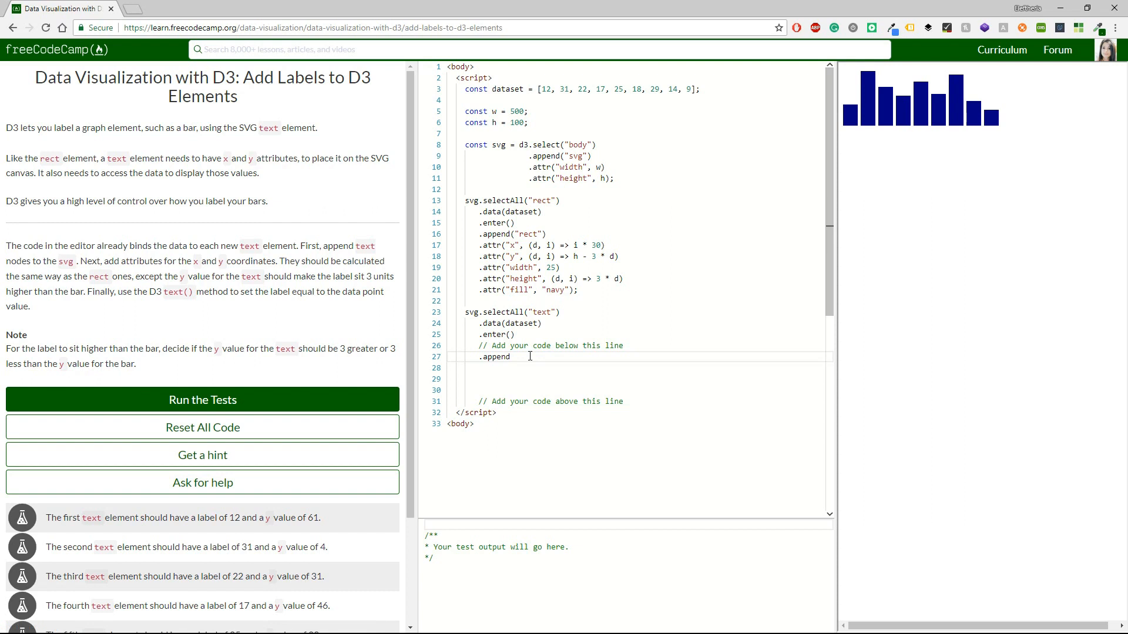
{"action": "type", "text": "(\"te\")"}
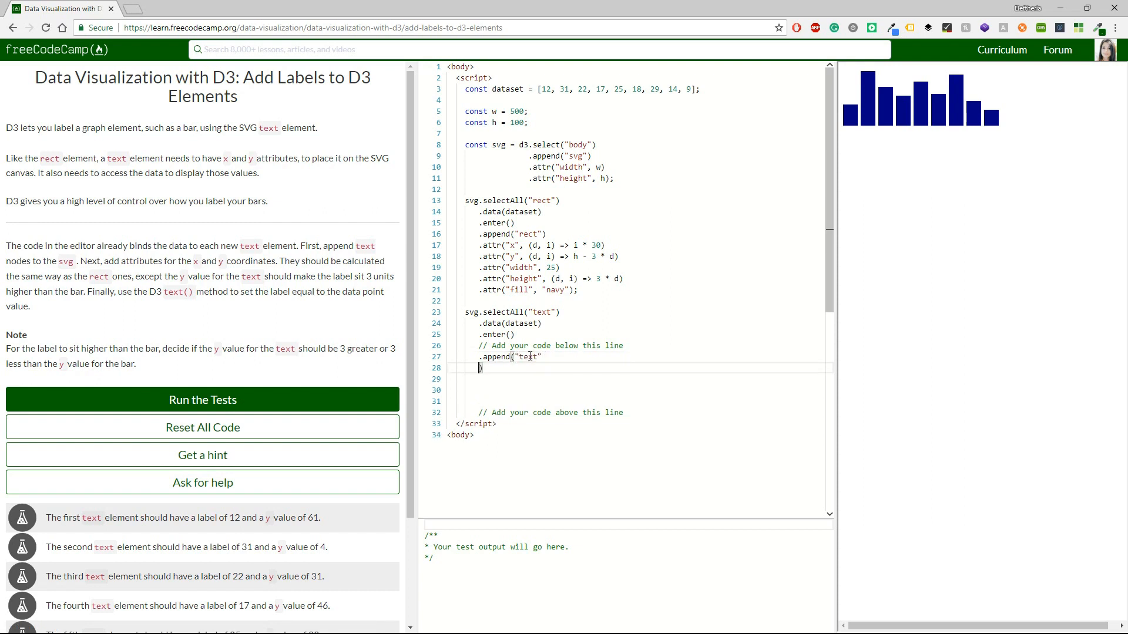
{"action": "type", "text": ".attr"}
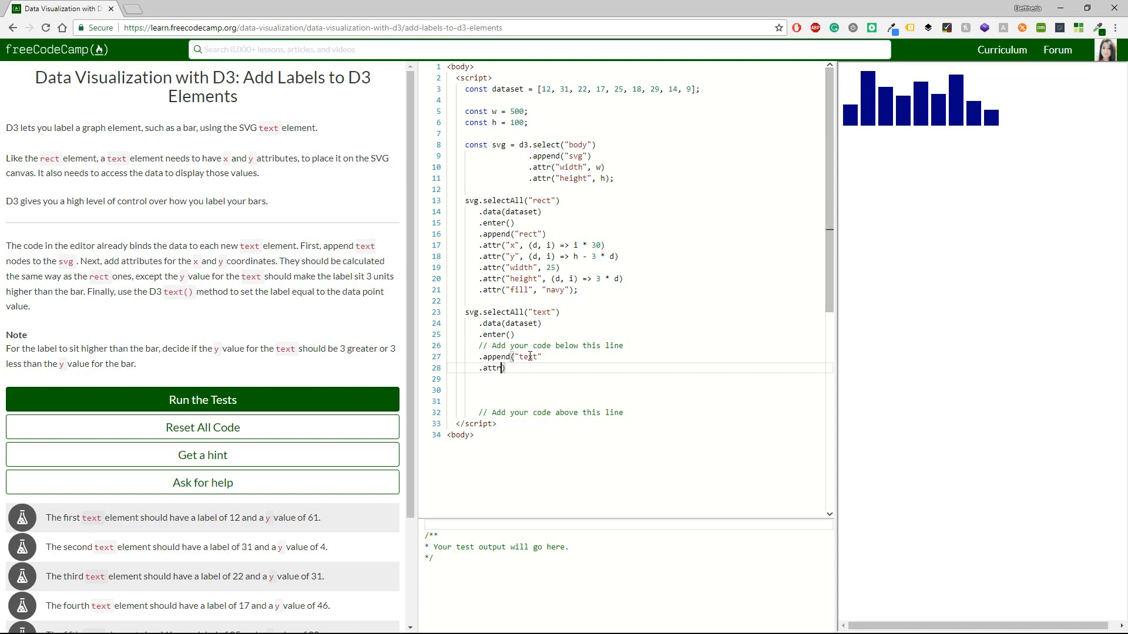
{"action": "type", "text": "\"x\")"}
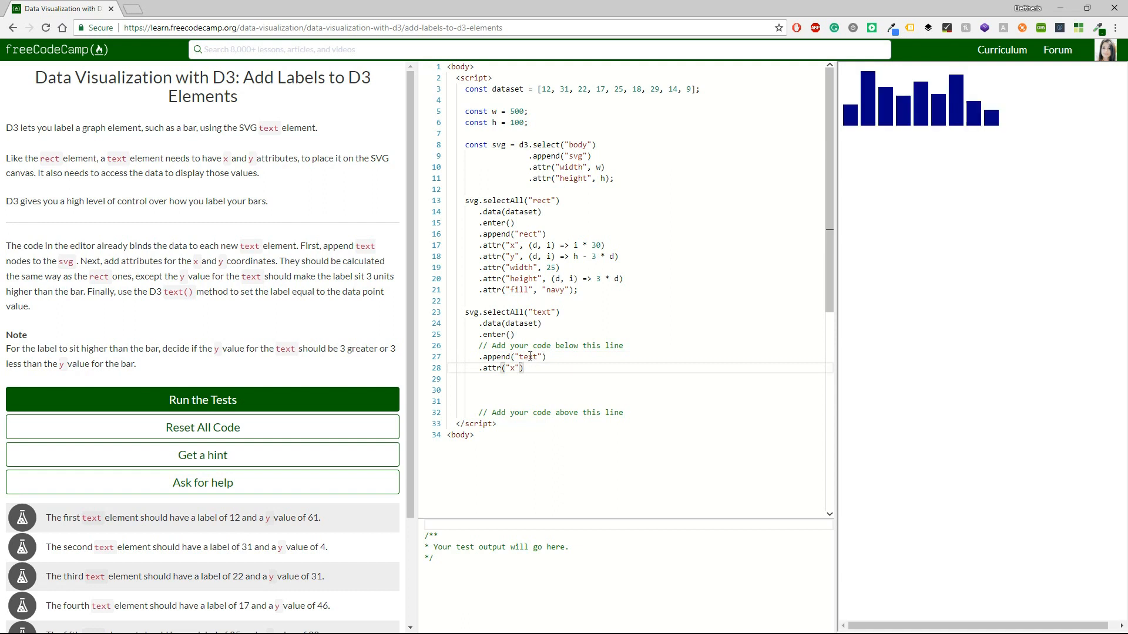
{"action": "type", "text": ","}
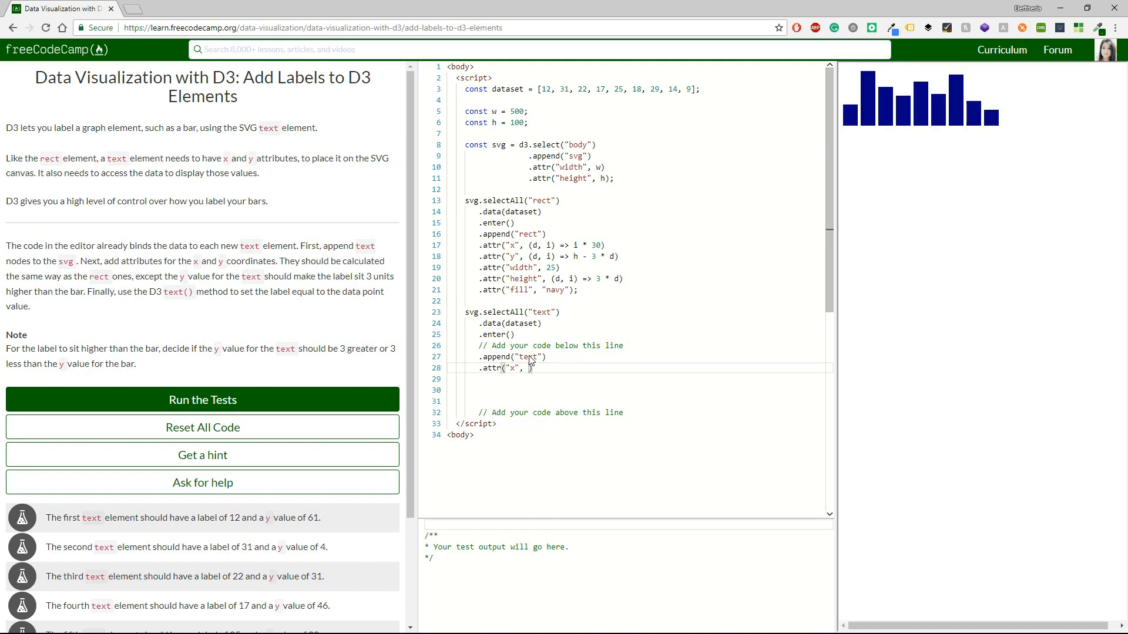
{"action": "type", "text": "(d,"}
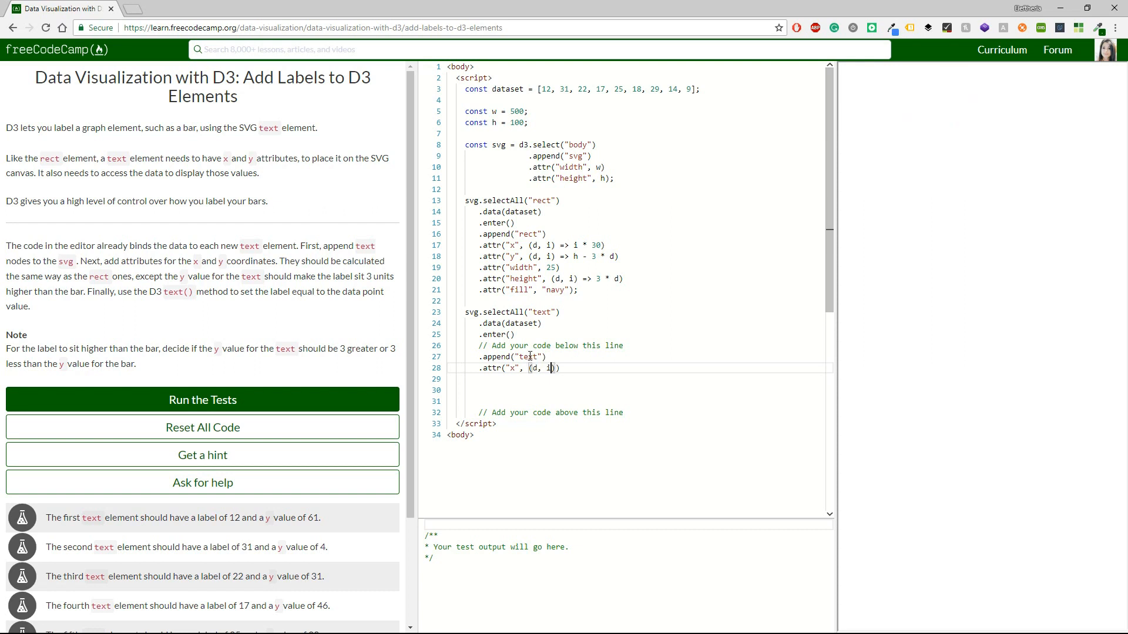
{"action": "type", "text": "i)"}
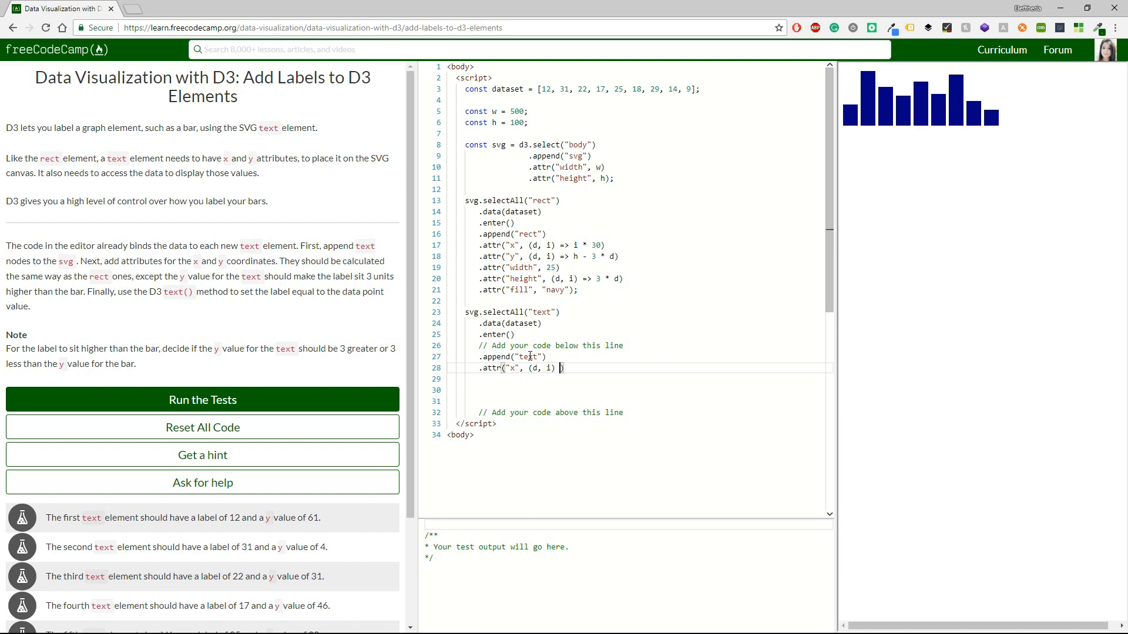
{"action": "type", "text": "=>"}
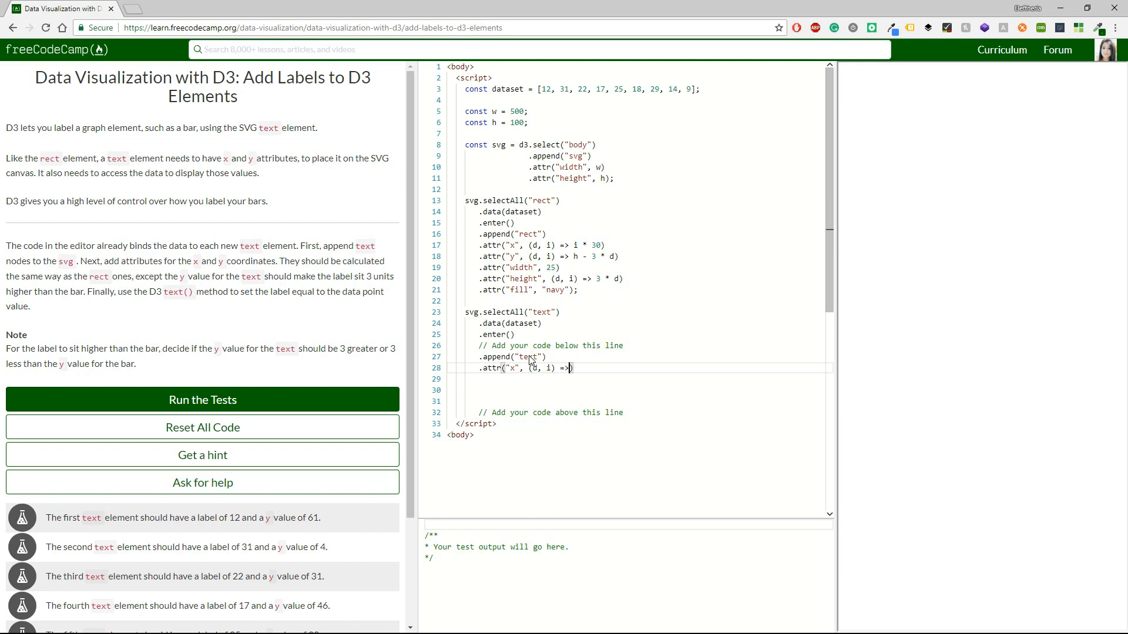
{"action": "type", "text": "i"}
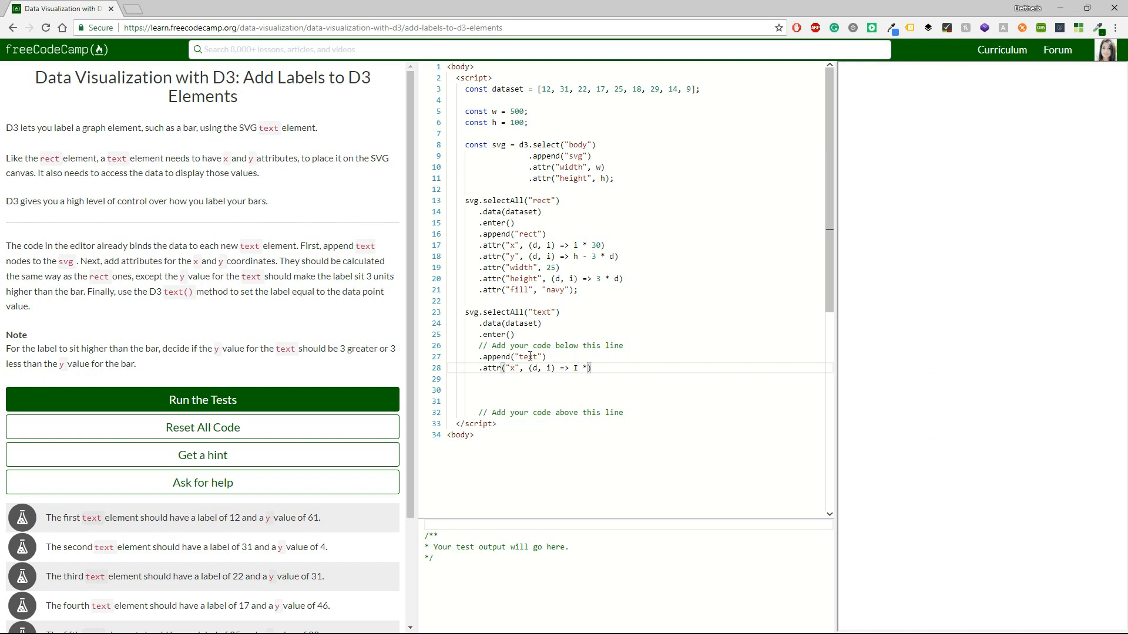
{"action": "type", "text": "30"}
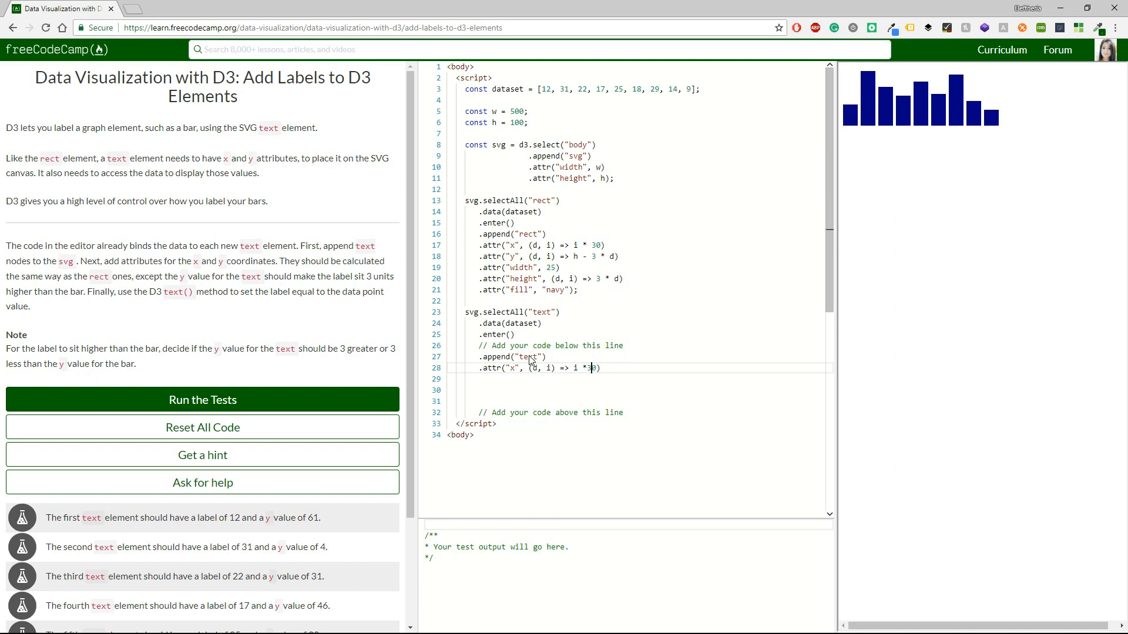
{"action": "type", "text": "0"}
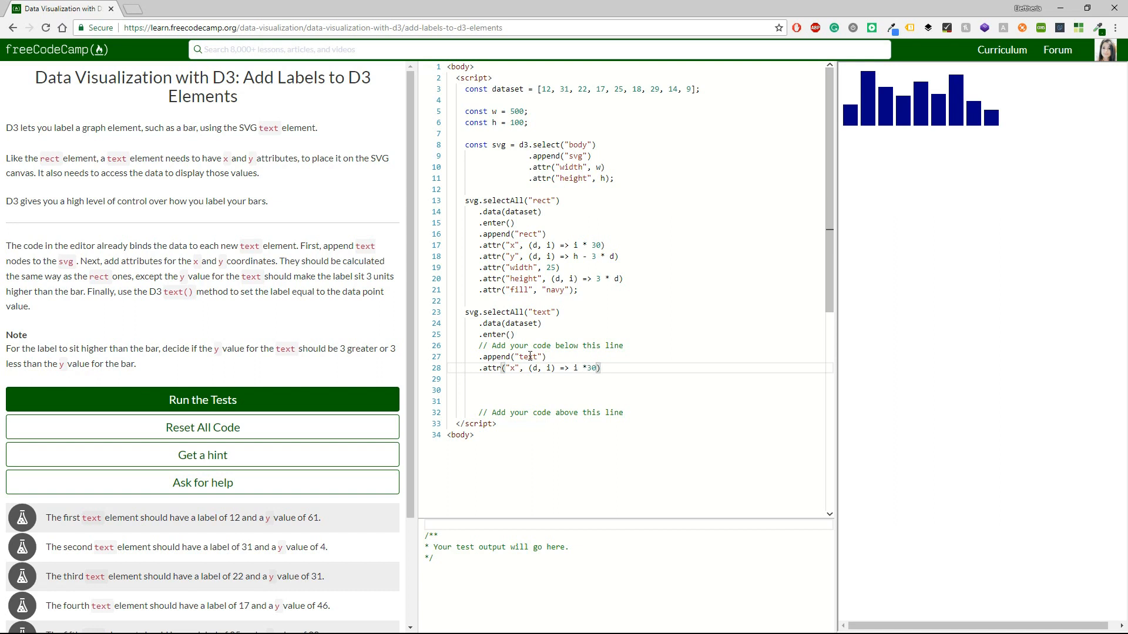
Set each label's y attribute to (h - 3*d) - 3
{"action": "type", "text": ".attr"}
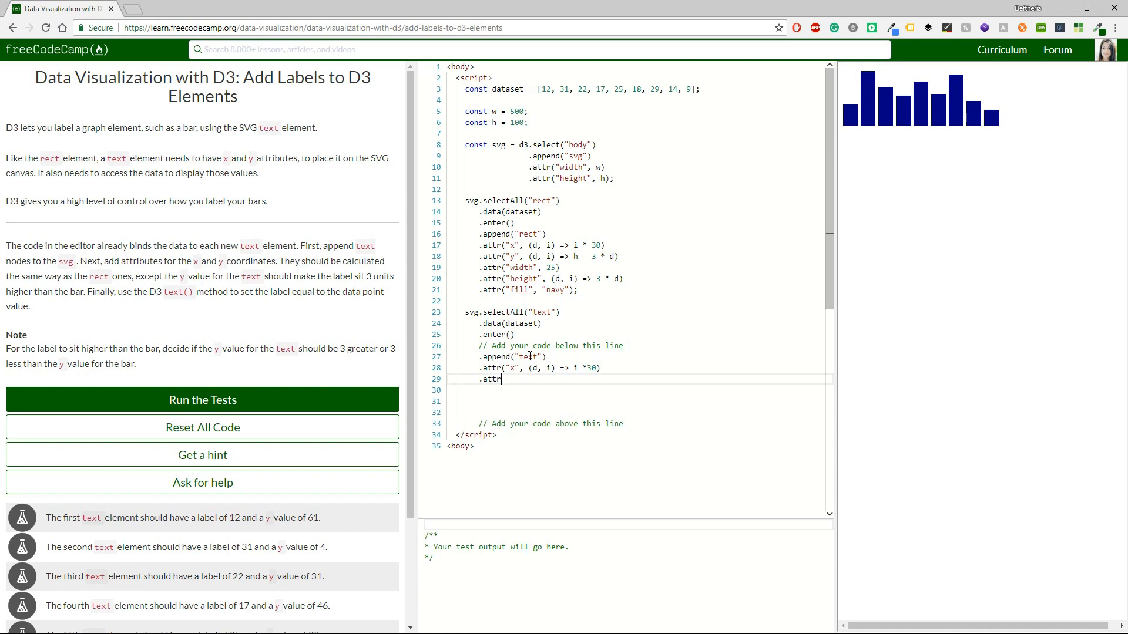
{"action": "type", "text": "()"}
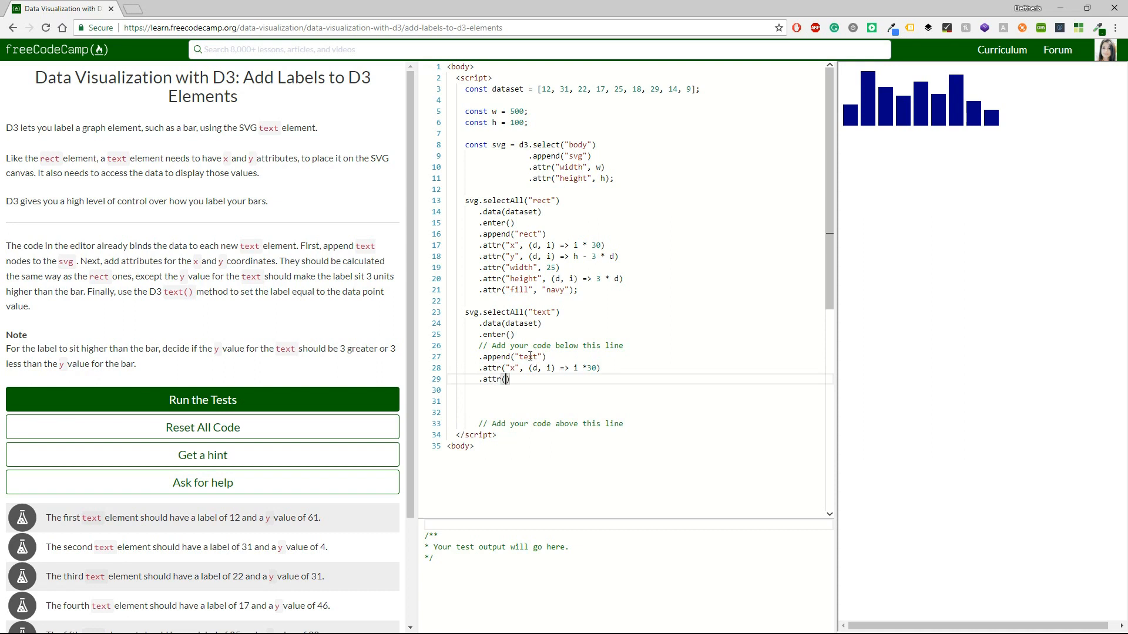
{"action": "type", "text": "\"\""}
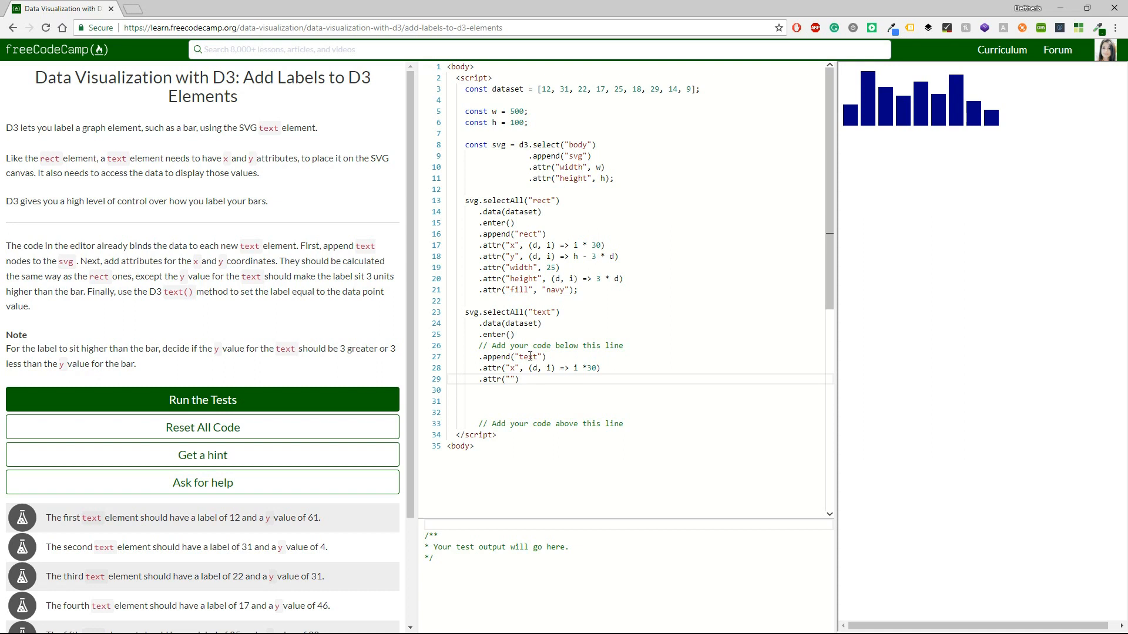
{"action": "type", "text": "y\","}
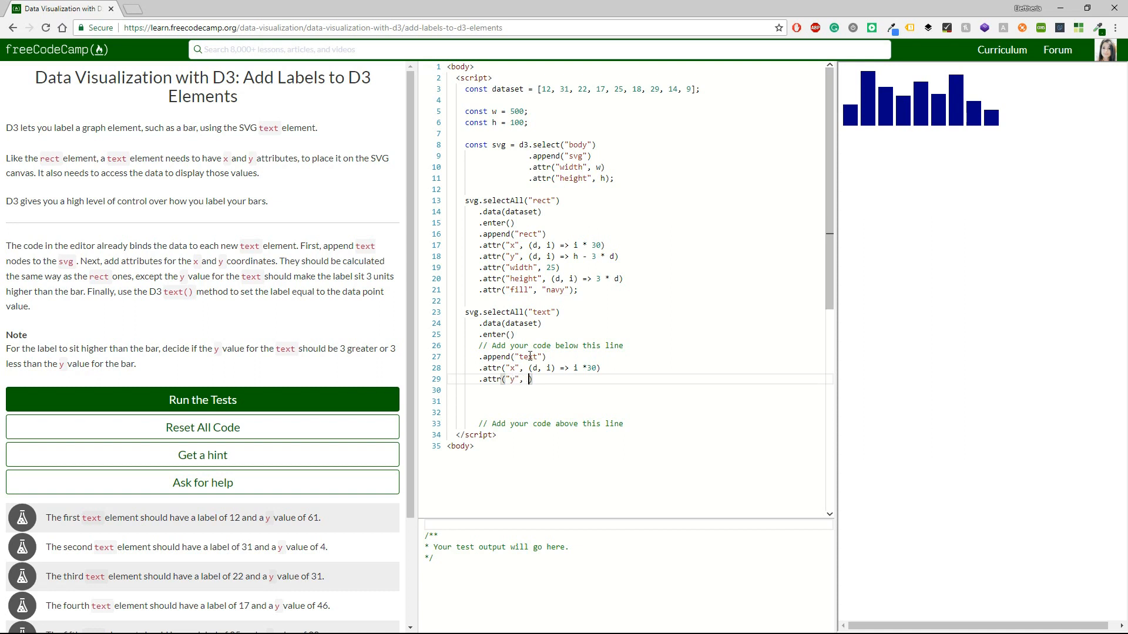
{"action": "type", "text": "(d,"}
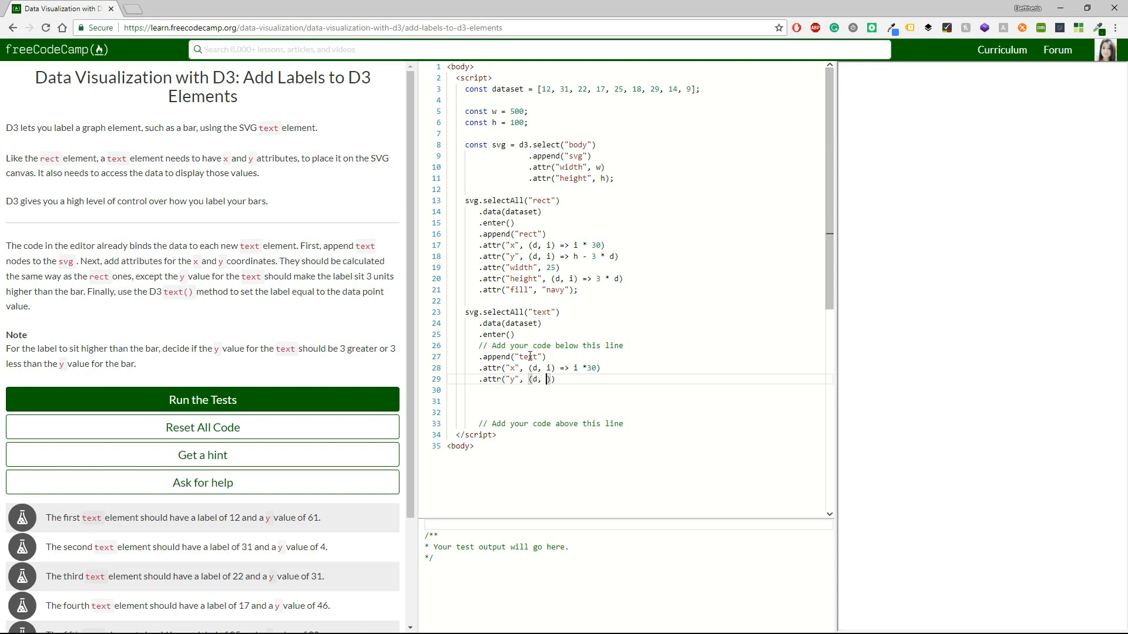
{"action": "type", "text": "i)"}
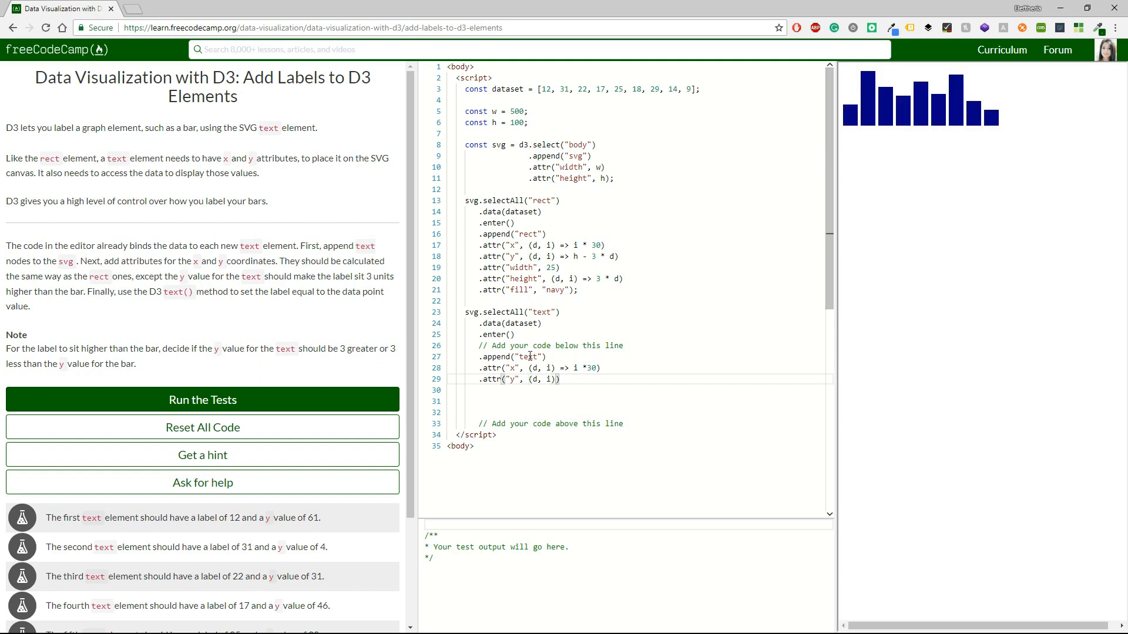
{"action": "type", "text": "=>"}
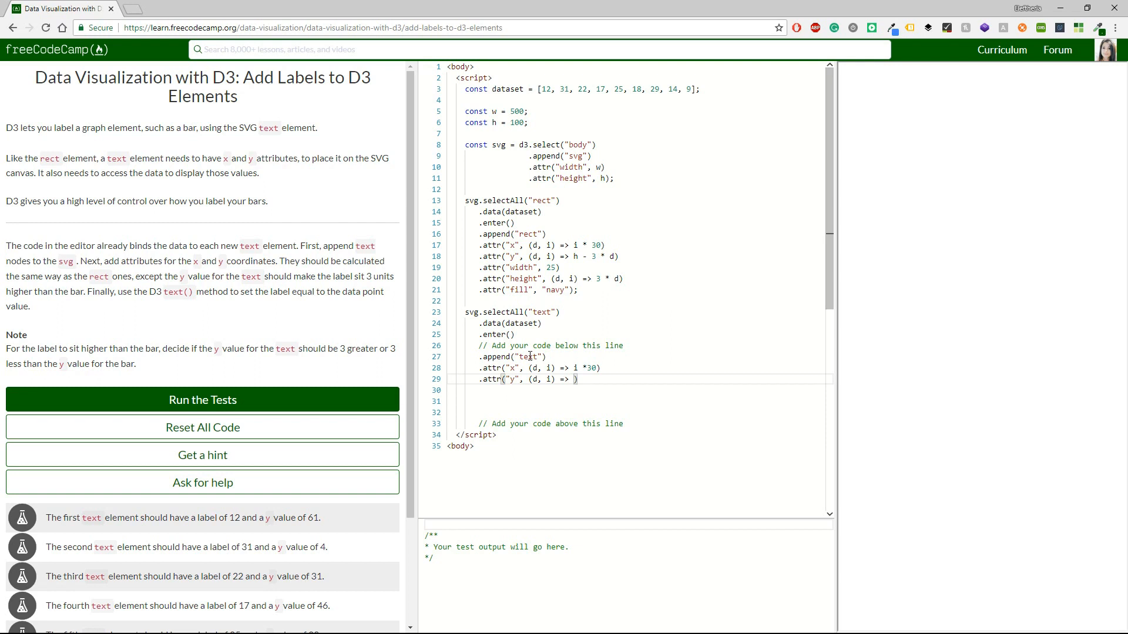
{"action": "type", "text": "("}
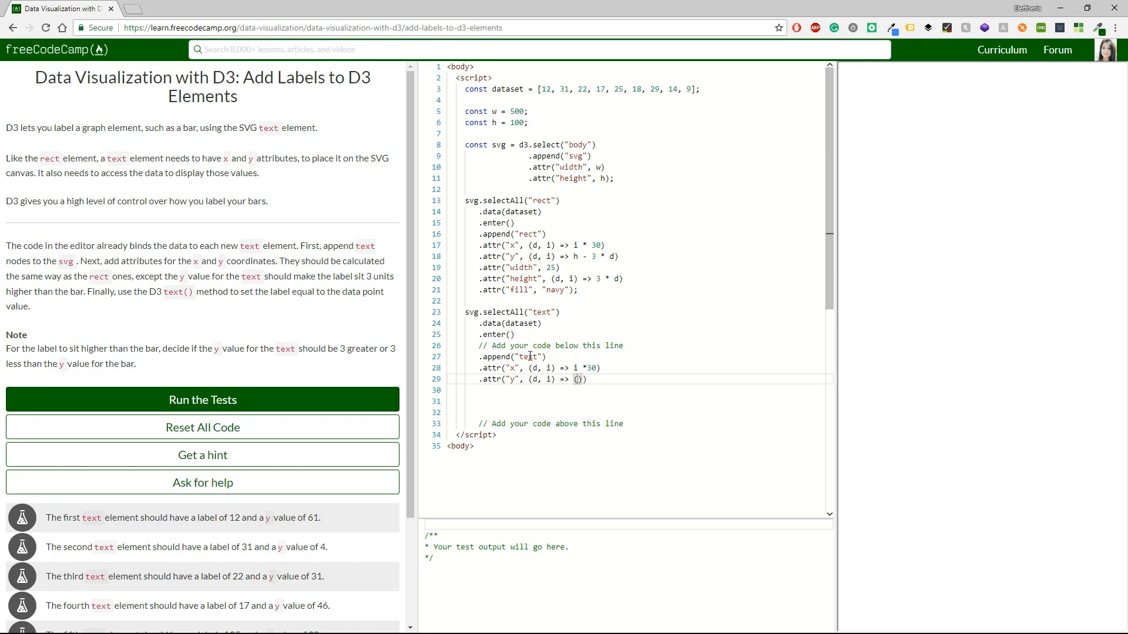
{"action": "type", "text": "h"}
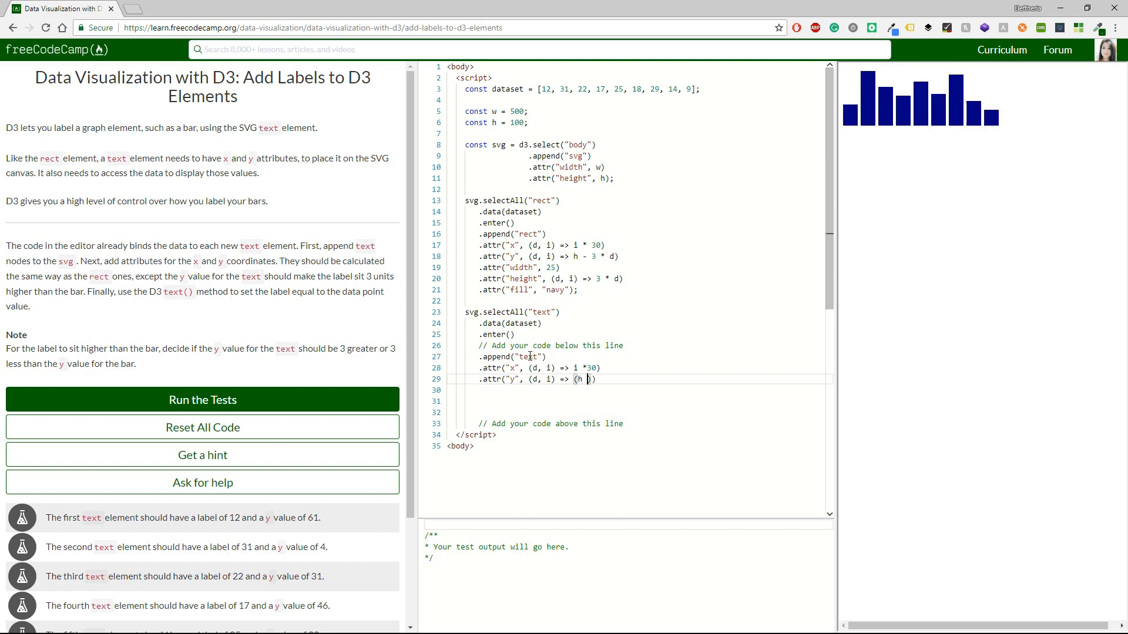
{"action": "type", "text": "-"}
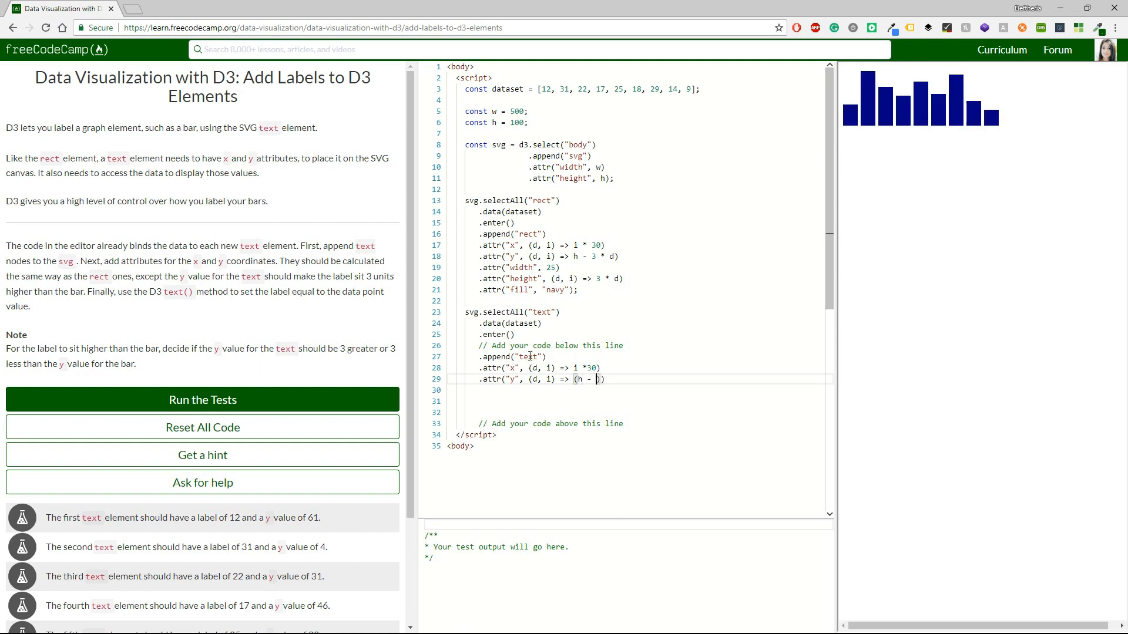
{"action": "type", "text": "3*"}
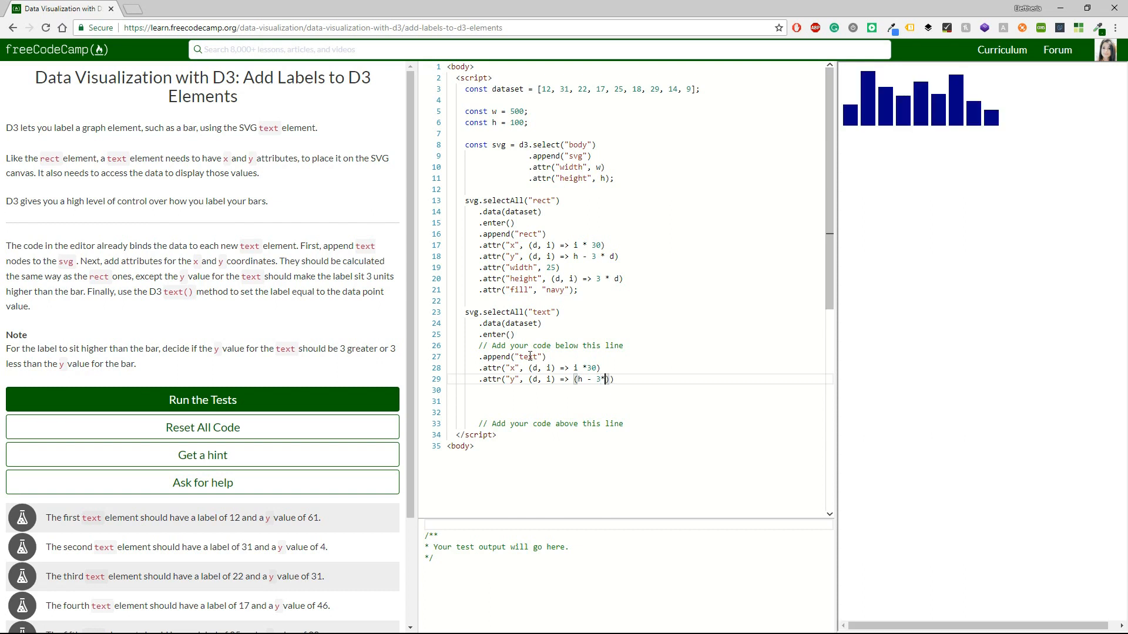
{"action": "type", "text": "d"}
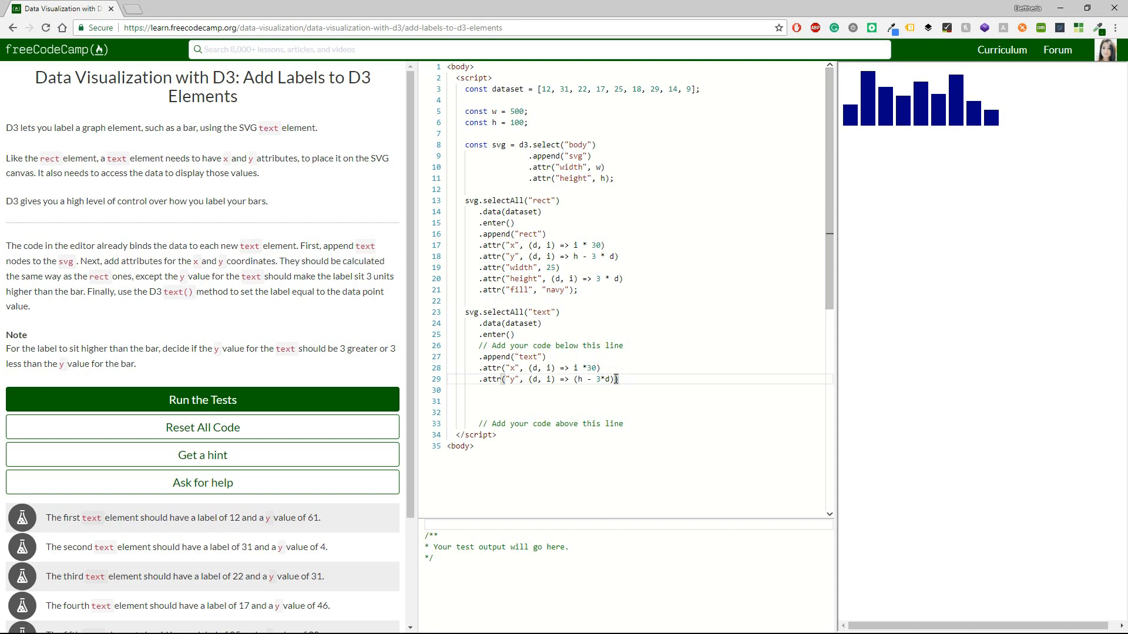
{"action": "type", "text": ")"}
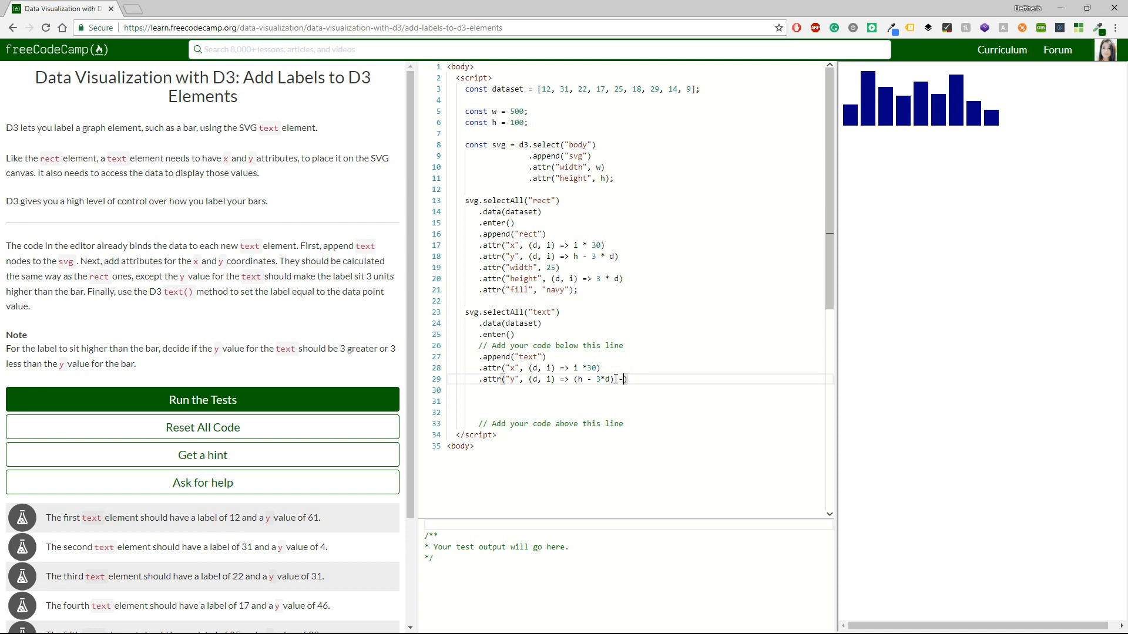
{"action": "type", "text": "3"}
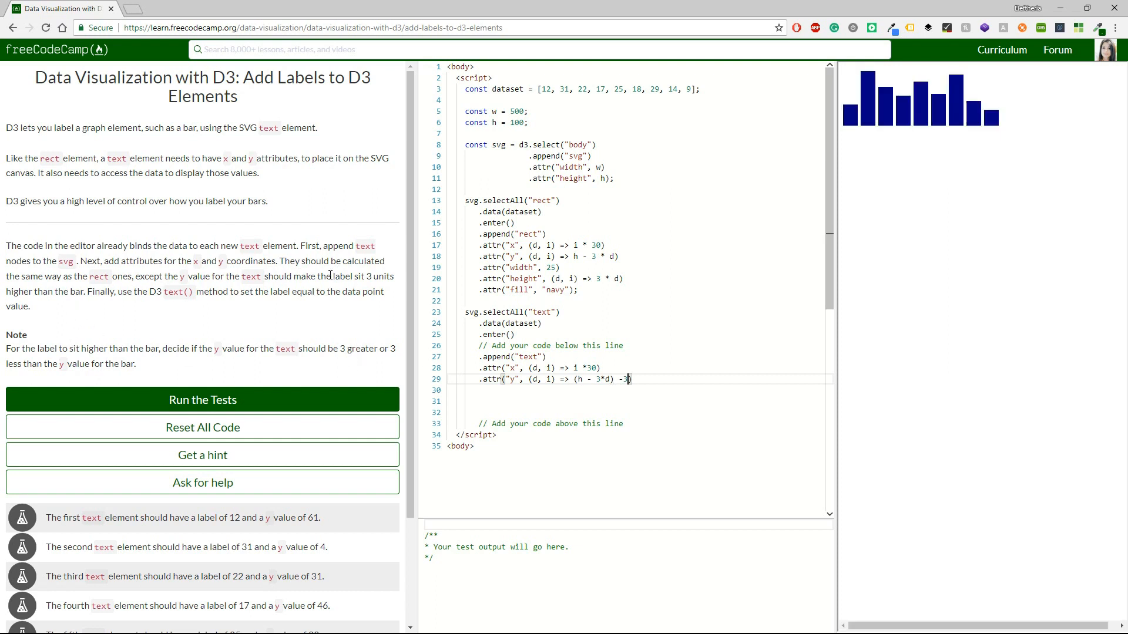
{"action": "left_click_drag", "start_coordinate": [333, 275], "coordinate": [387, 275]}
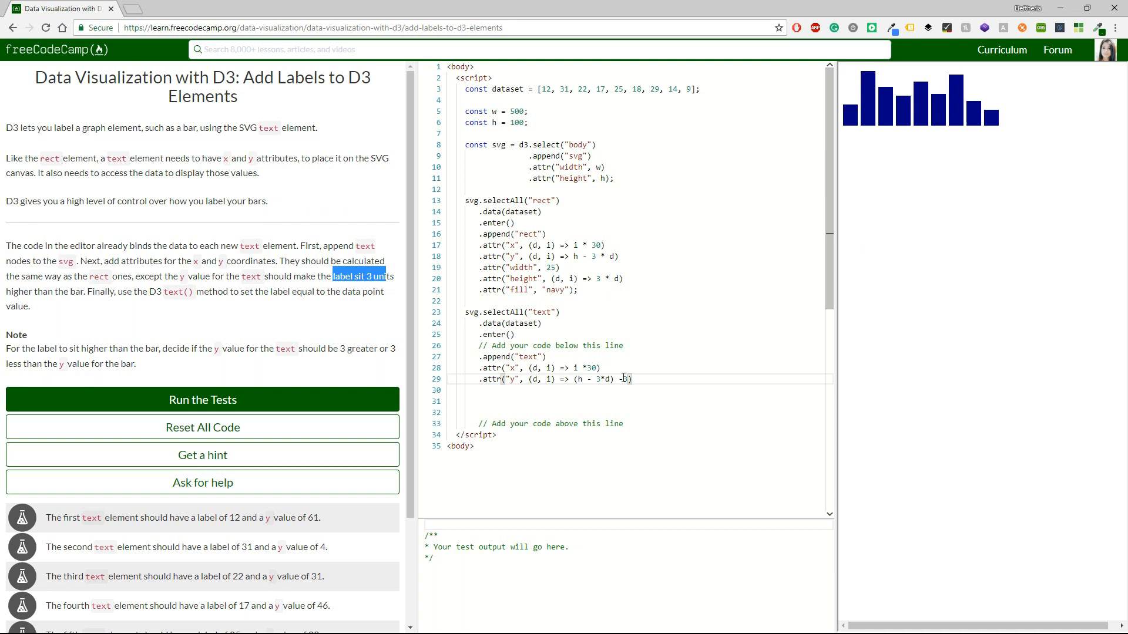
{"action": "mouse_move", "coordinate": [623, 379]}
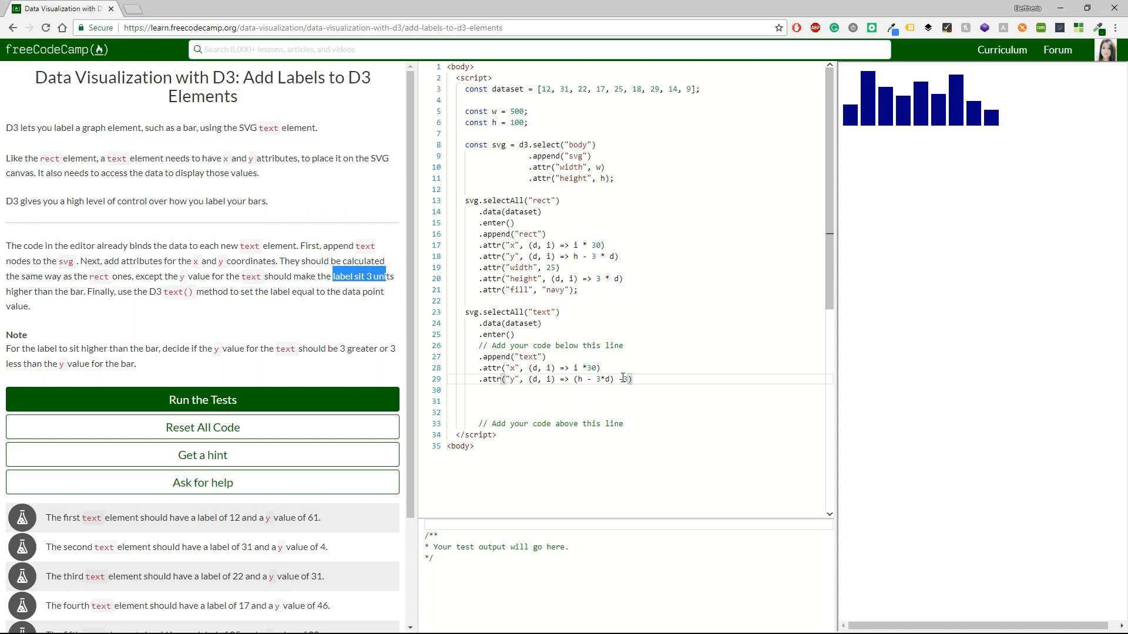
{"action": "type", "text": "-3"}
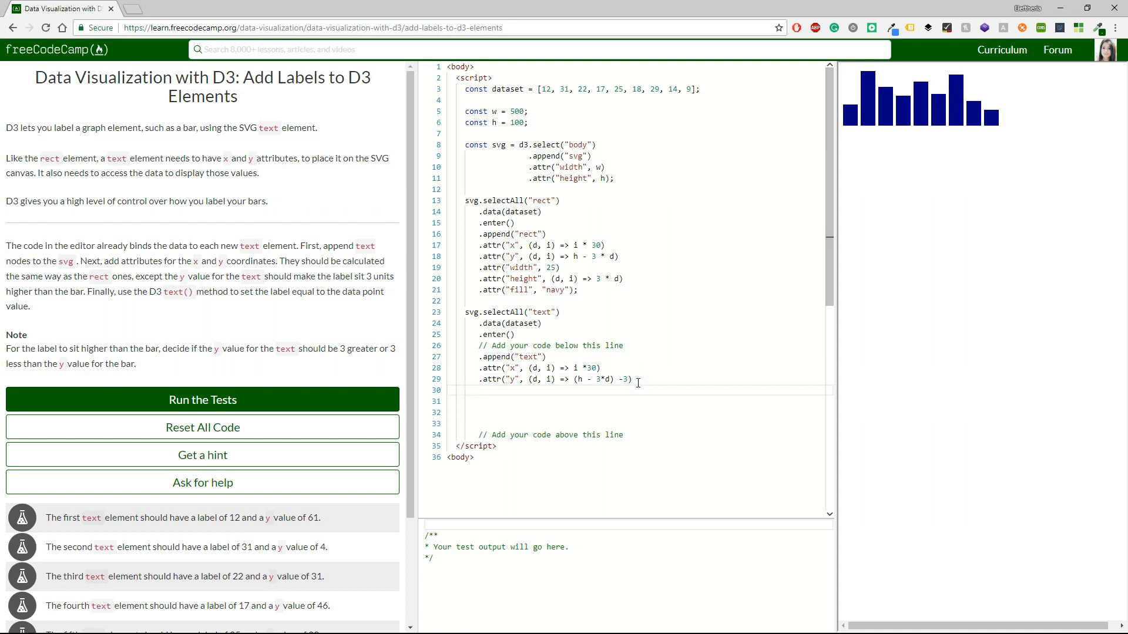
Add .text((d) => d) to show each data value, then run the tests
{"action": "type", "text": "."}
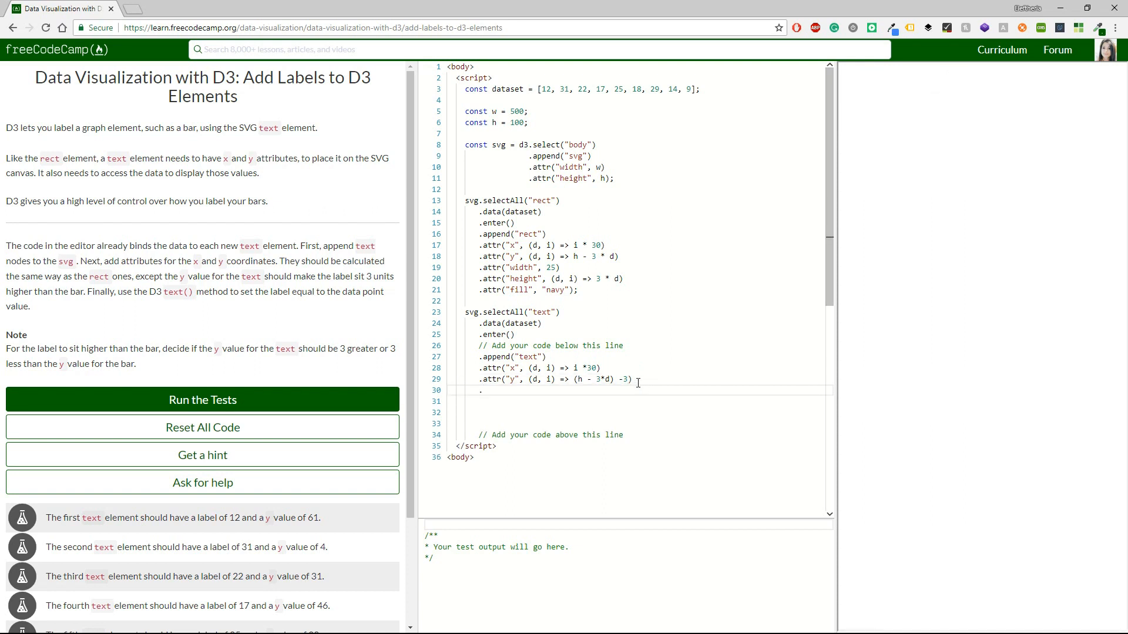
{"action": "type", "text": "text"}
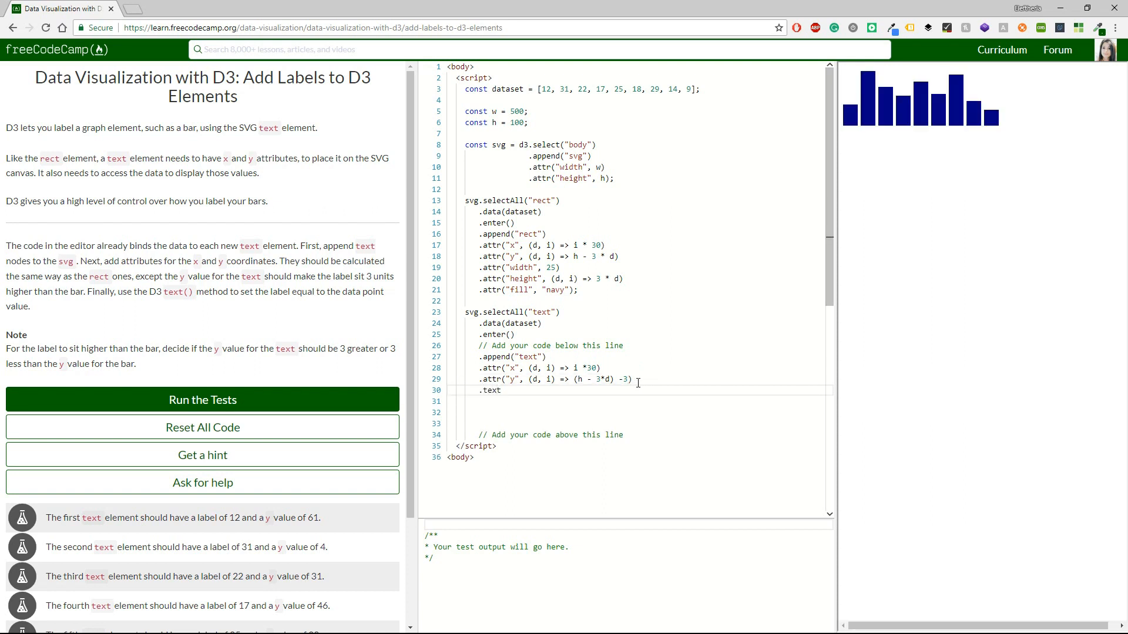
{"action": "type", "text": "()"}
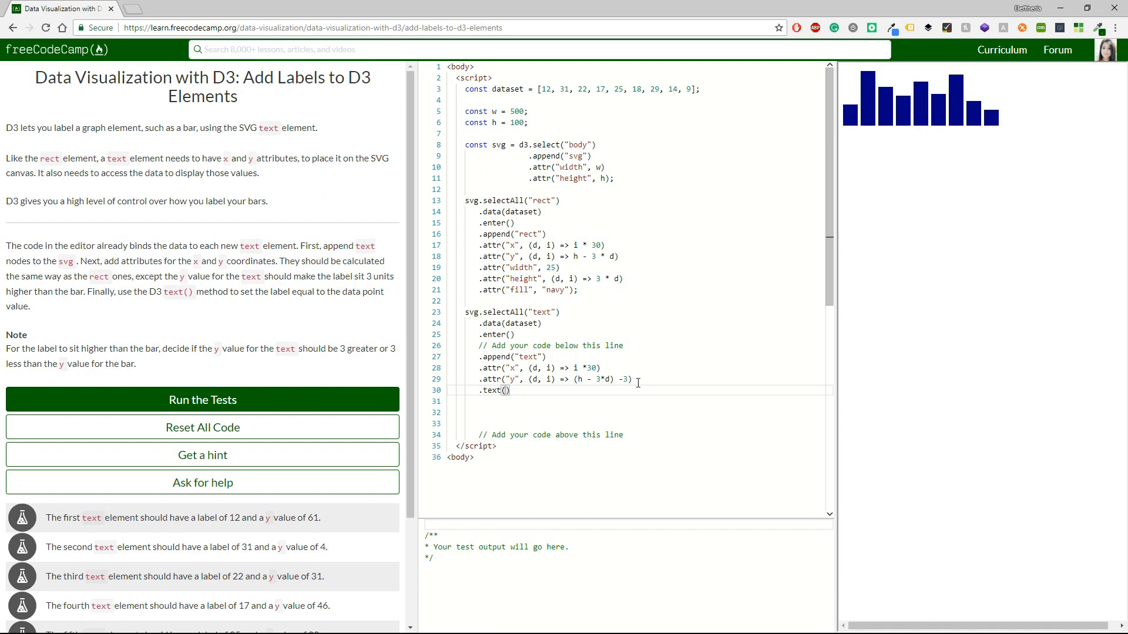
{"action": "type", "text": "(d)"}
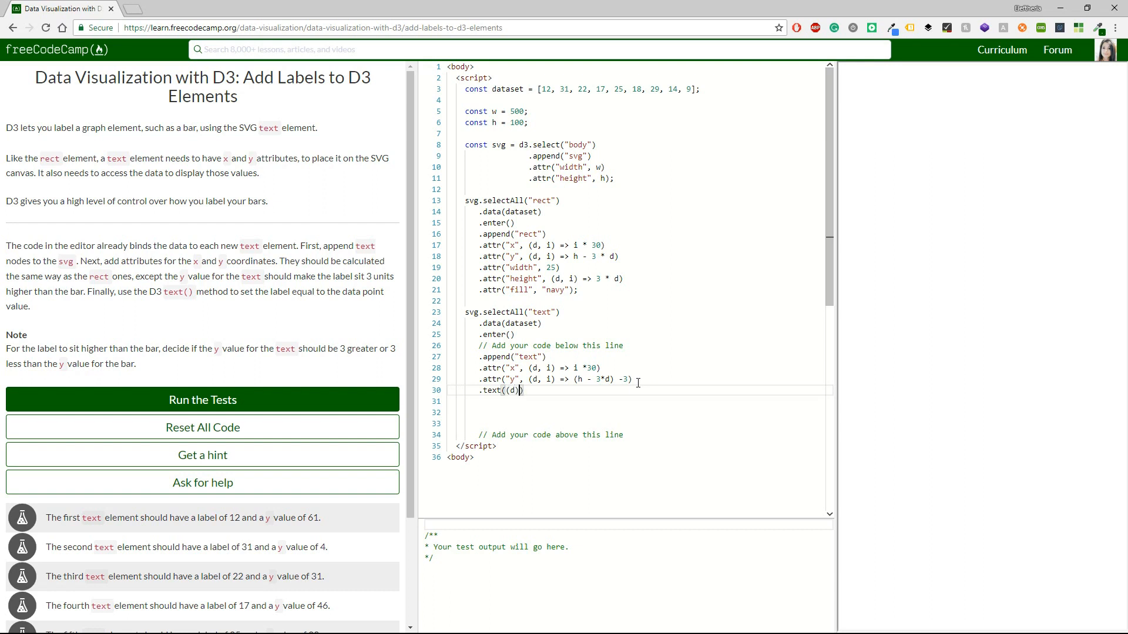
{"action": "type", "text": "=> d"}
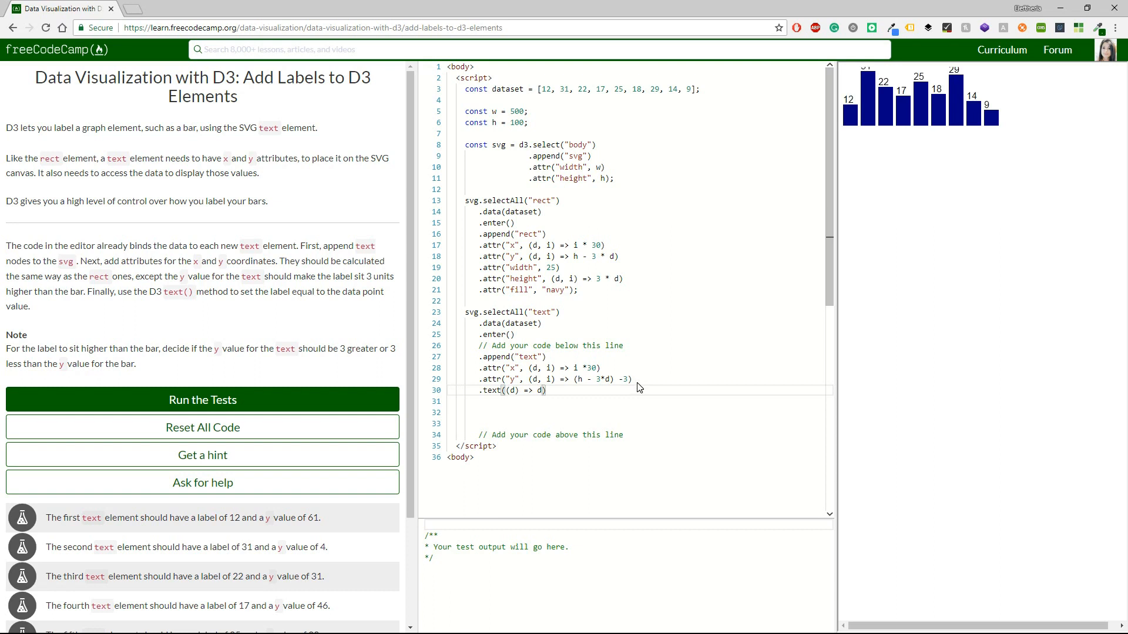
{"action": "left_click", "coordinate": [203, 400]}
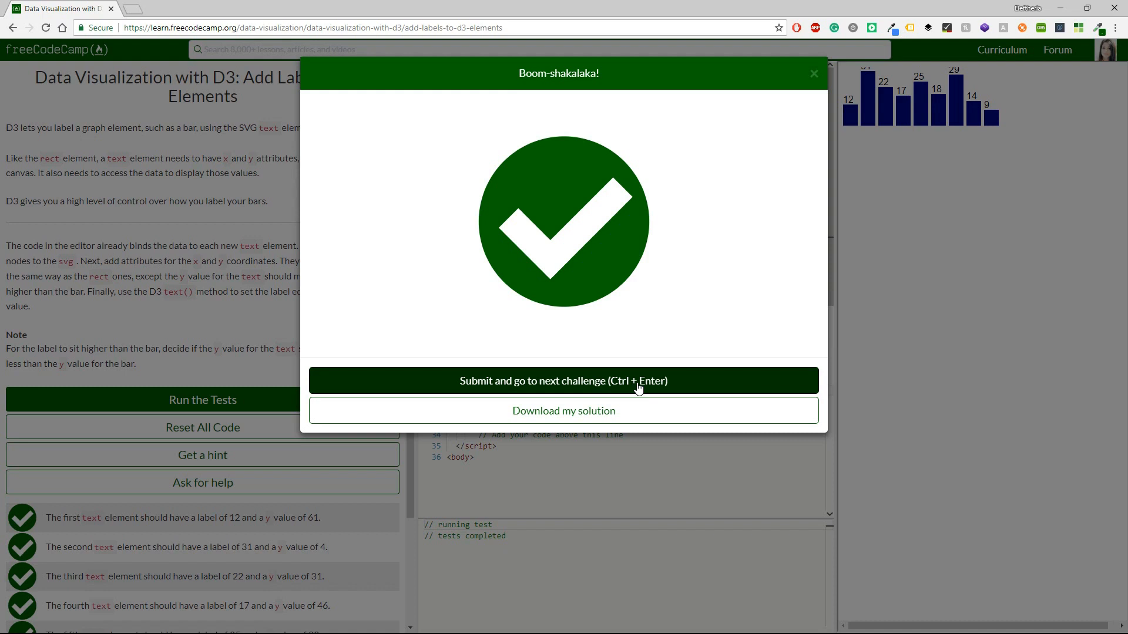
Submit the labels solution and advance to the Style D3 Labels challenge
{"action": "left_click", "coordinate": [563, 381]}
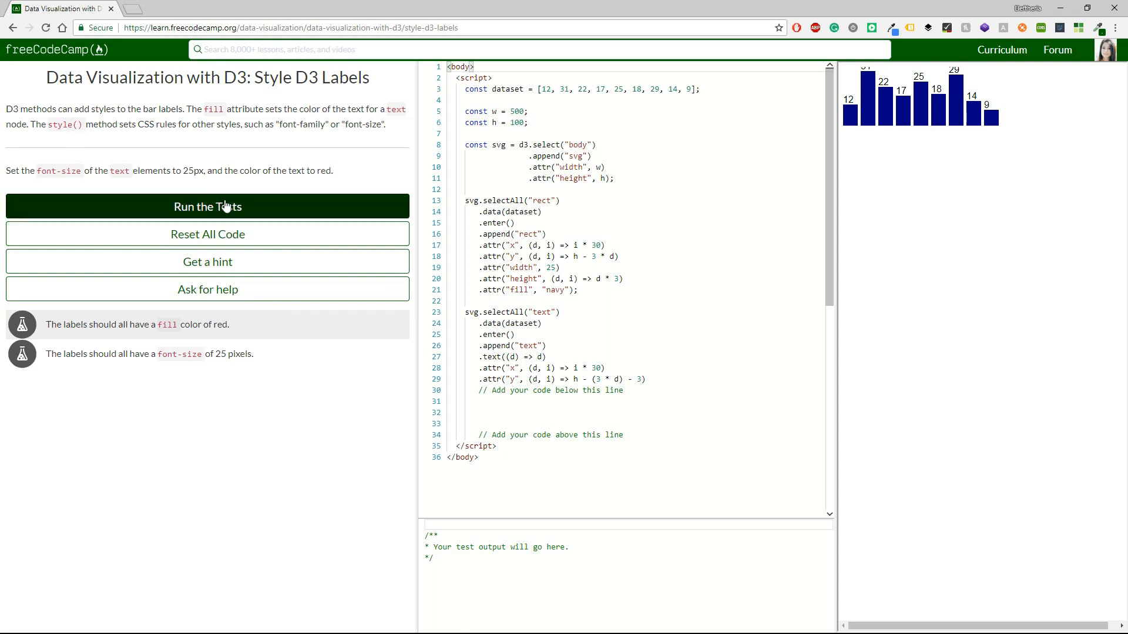
Add .attr("font-size", 25) and a red fill attribute to the labels
{"action": "left_click", "coordinate": [503, 396]}
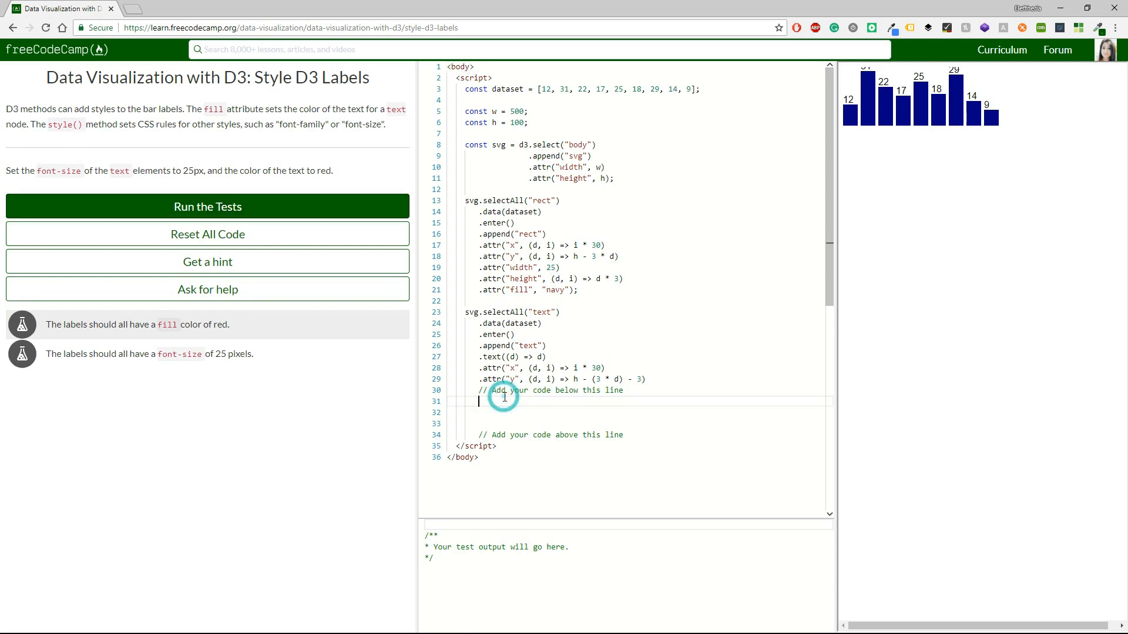
{"action": "type", "text": ".a"}
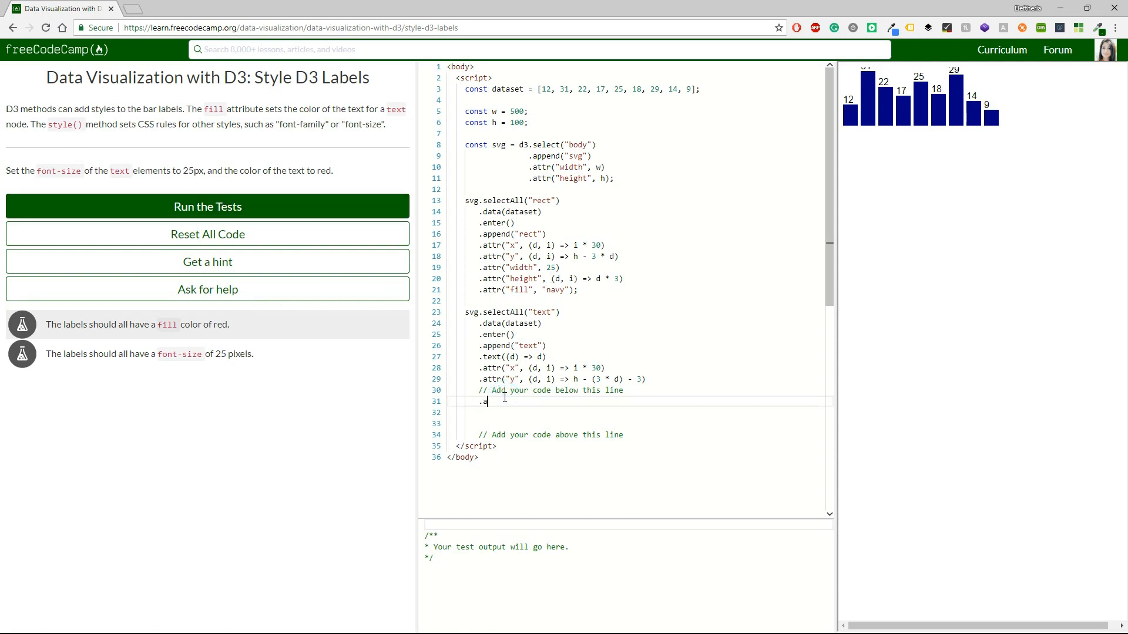
{"action": "type", "text": "ttr(\"font-"}
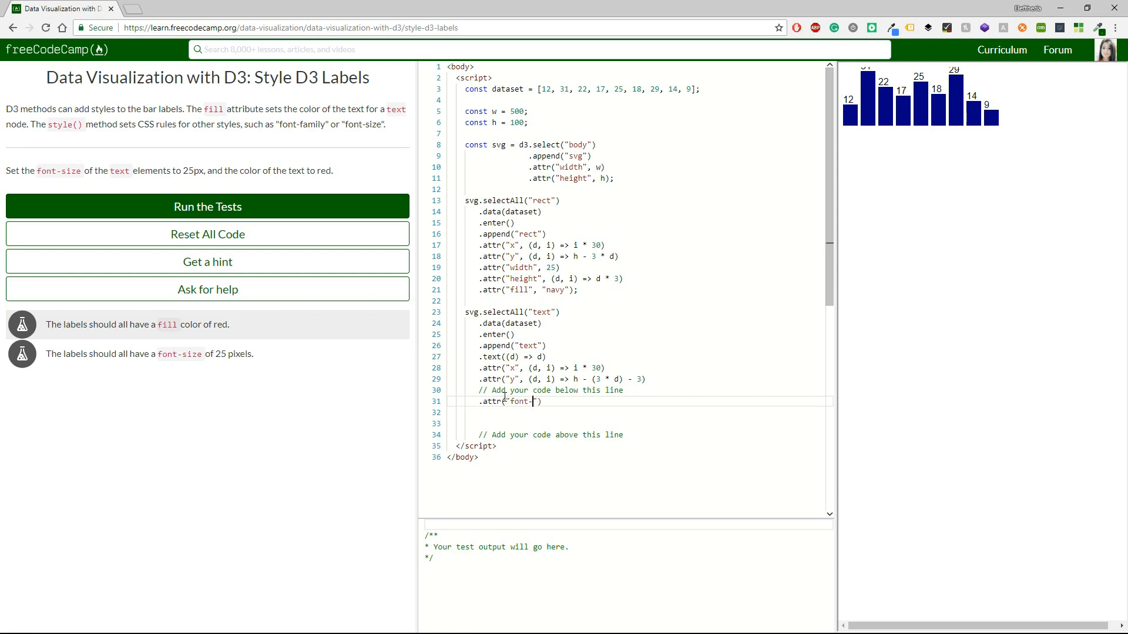
{"action": "type", "text": "size\", 25)"}
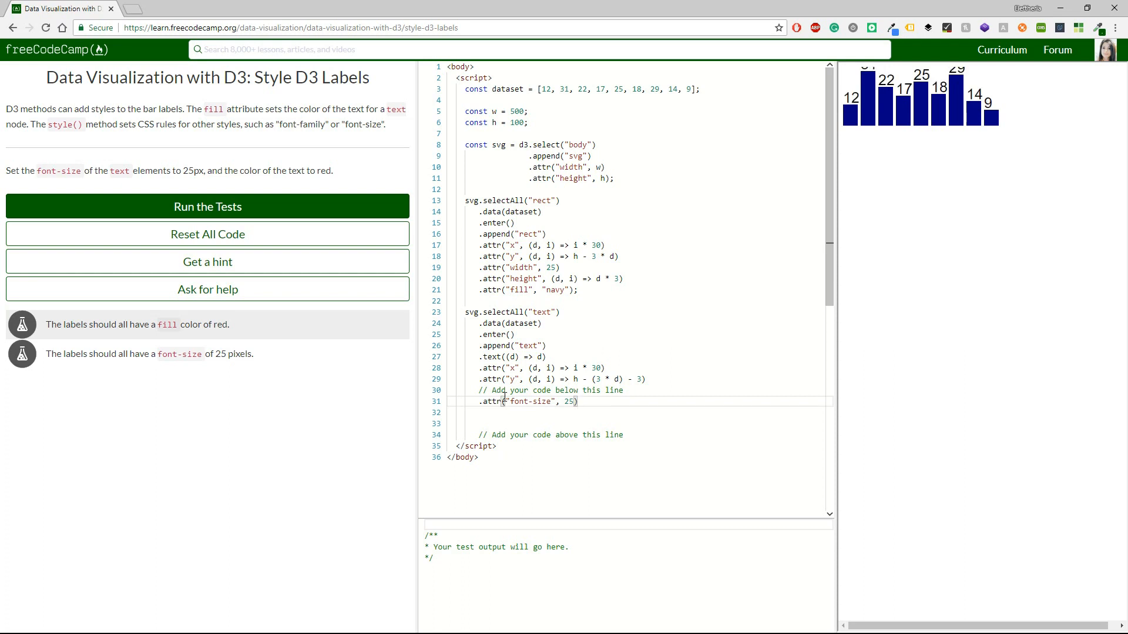
{"action": "type", "text": ".attr(\"fill\", \"red\")"}
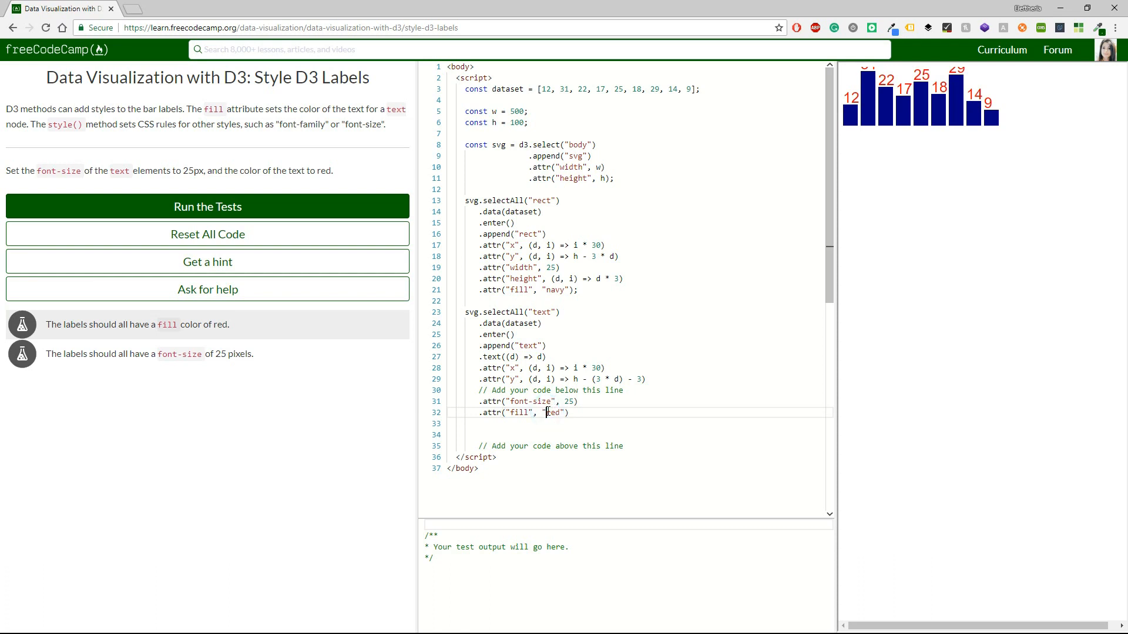
Run the tests for the red 25px labels
{"action": "left_click", "coordinate": [207, 206]}
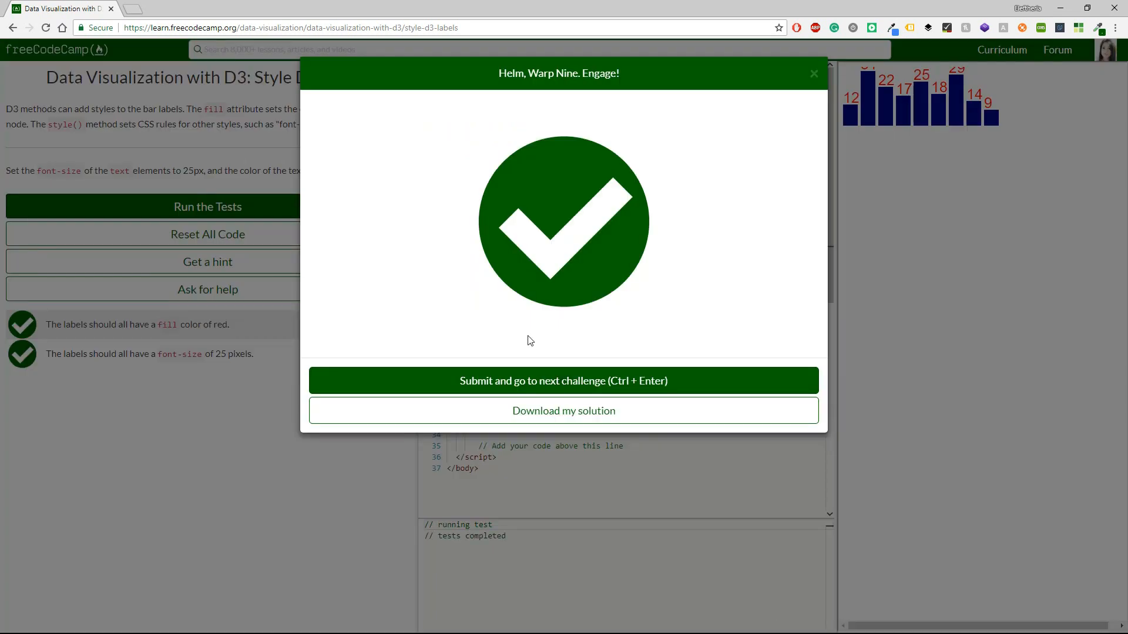
{"action": "mouse_move", "coordinate": [503, 326]}
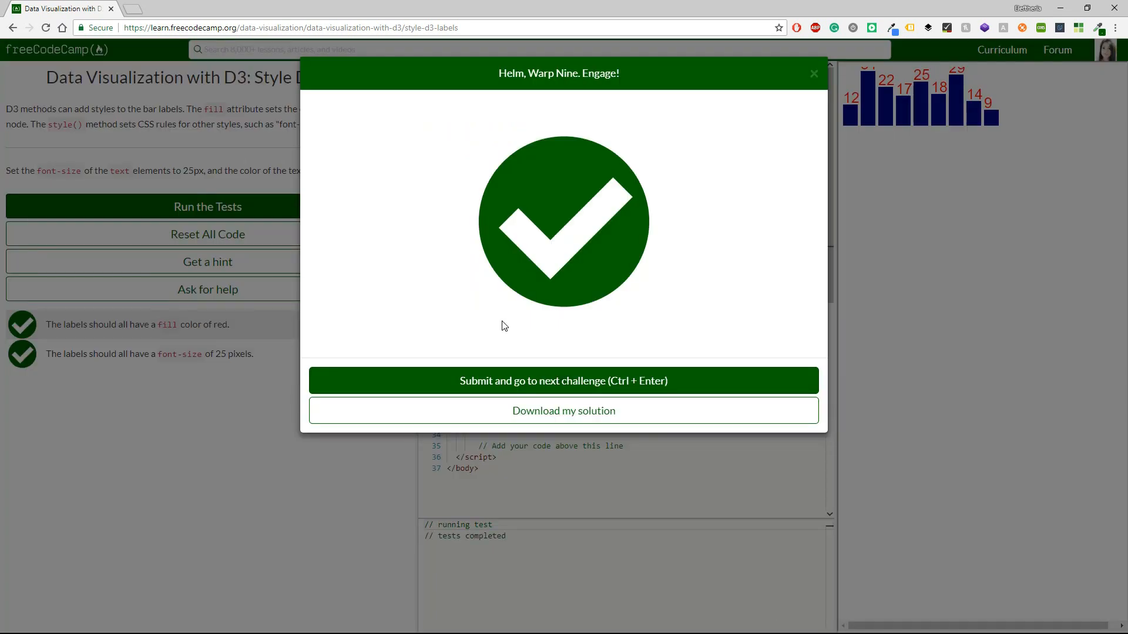